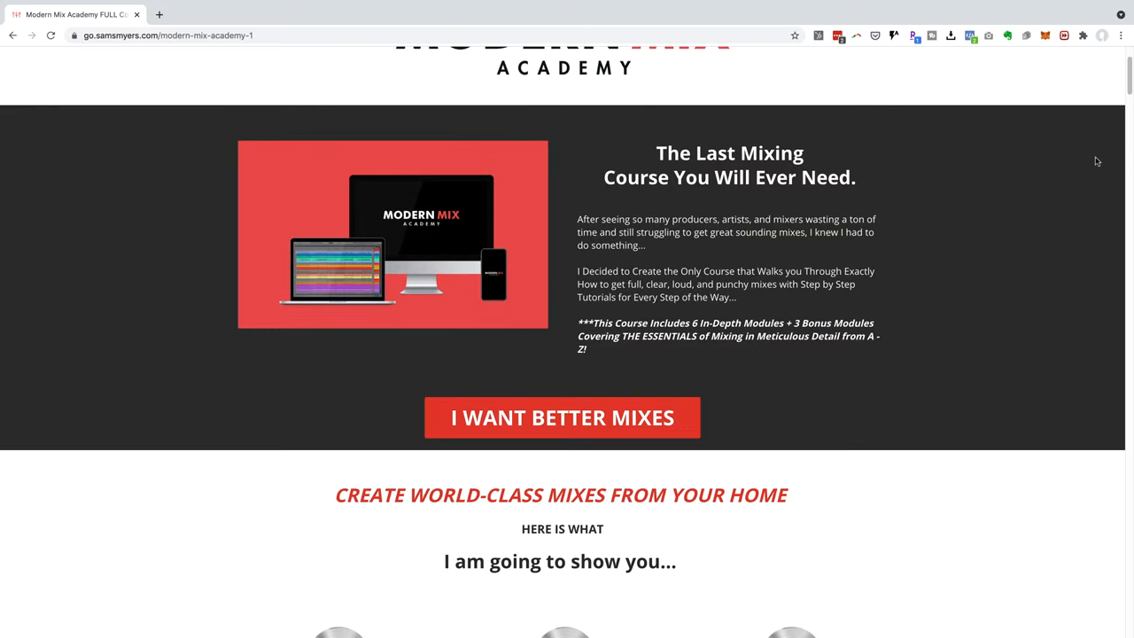
- Scroll down the Modern Mix Academy course page to the Course Downloads section
scroll("down", 3)
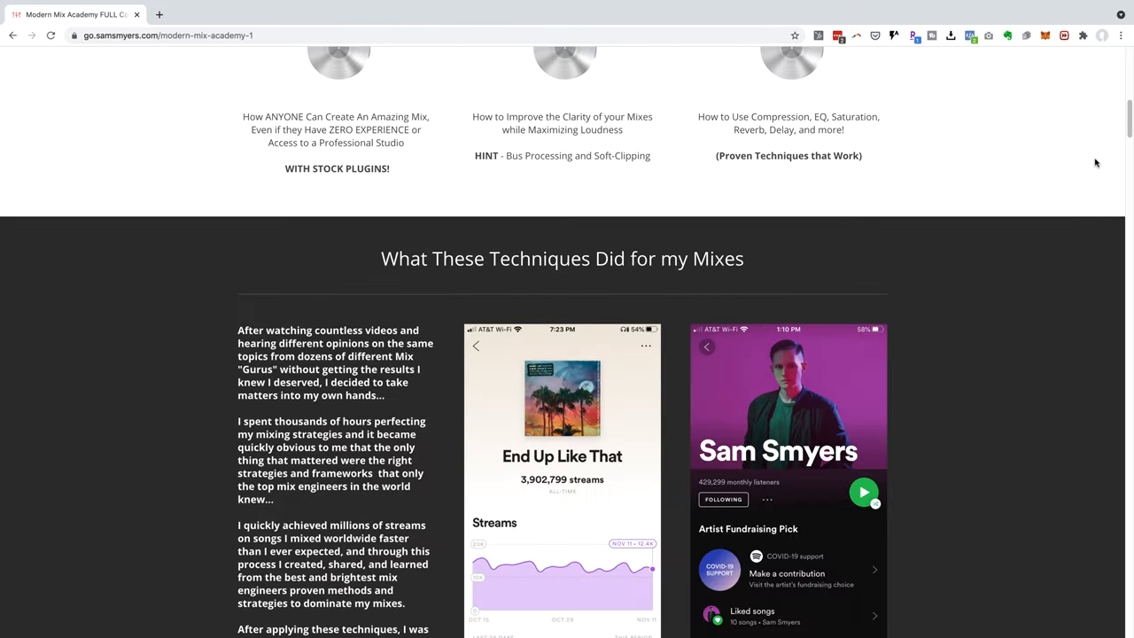
scroll("down", 3)
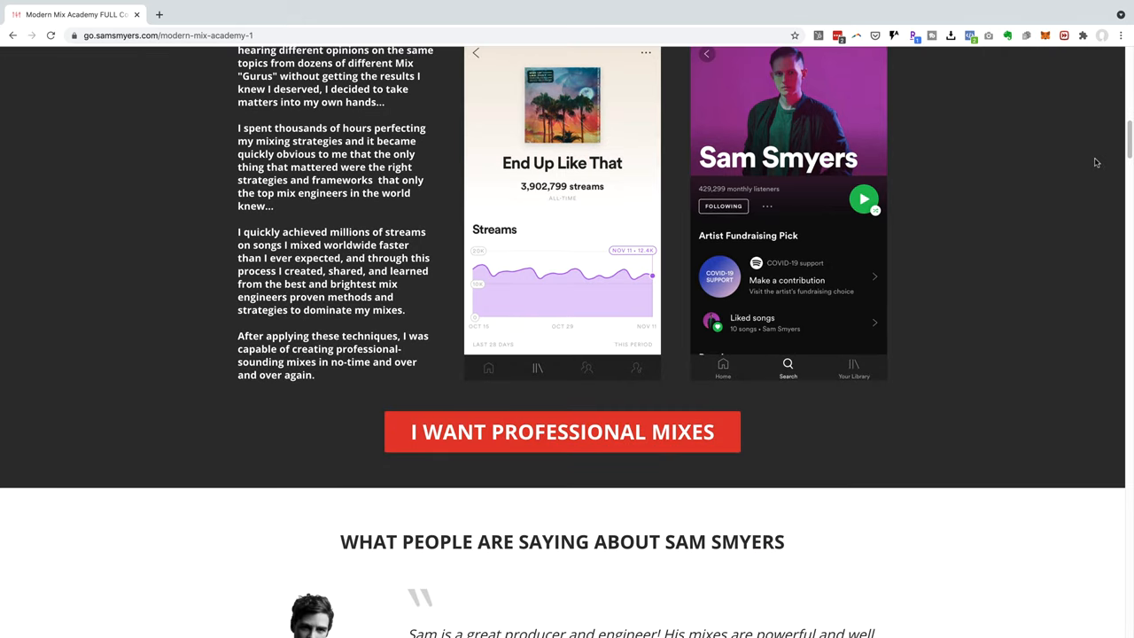
scroll("down", 3)
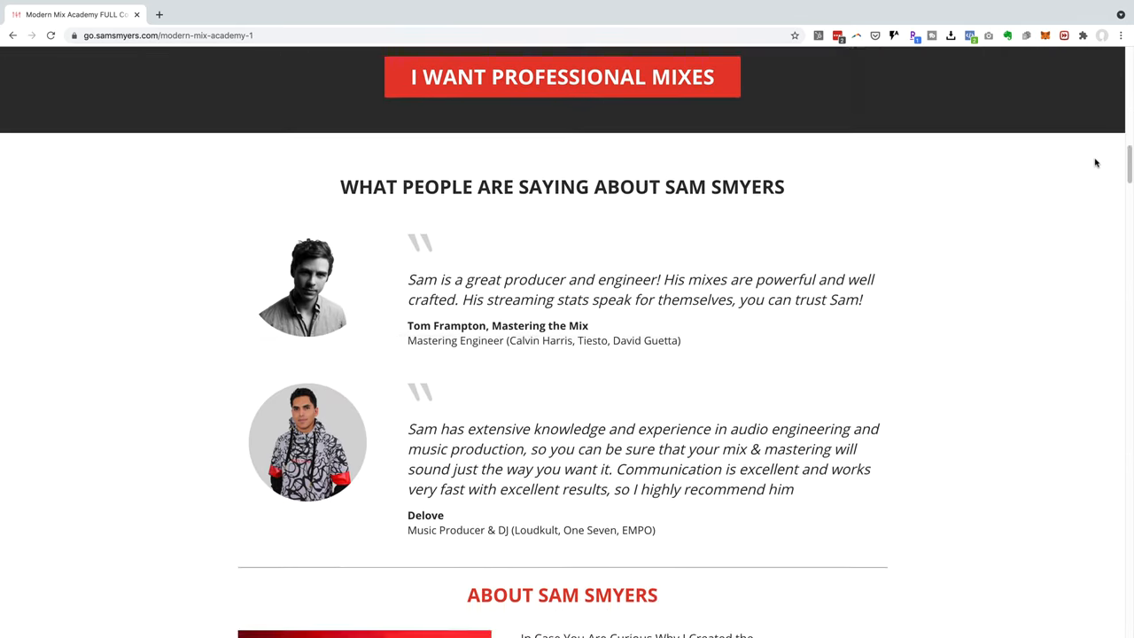
scroll("down", 3)
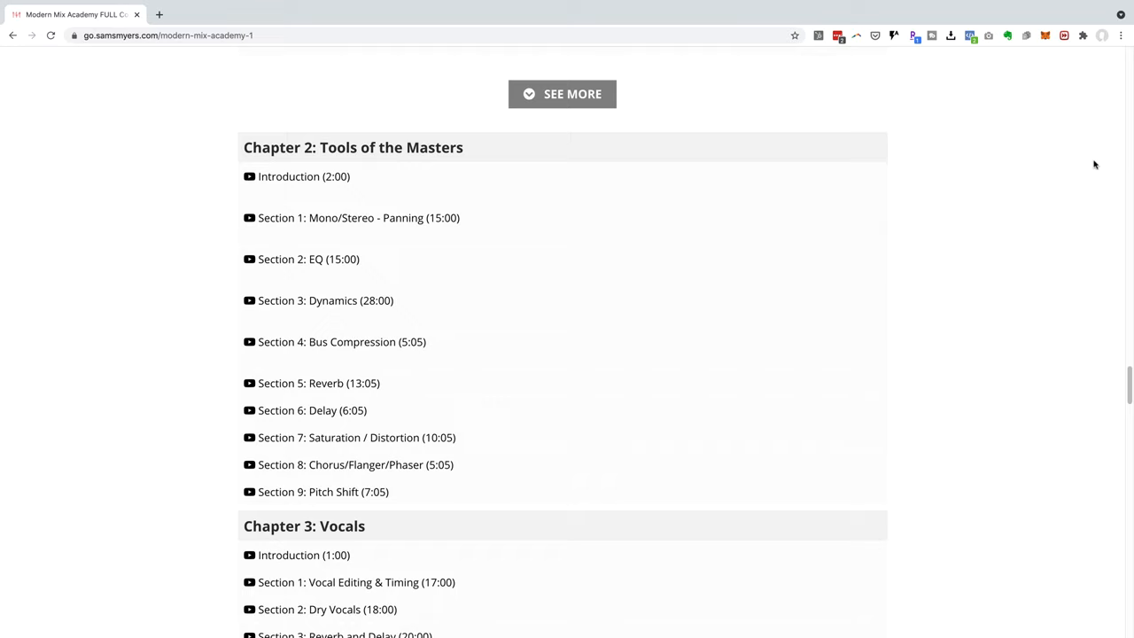
scroll("down", 3)
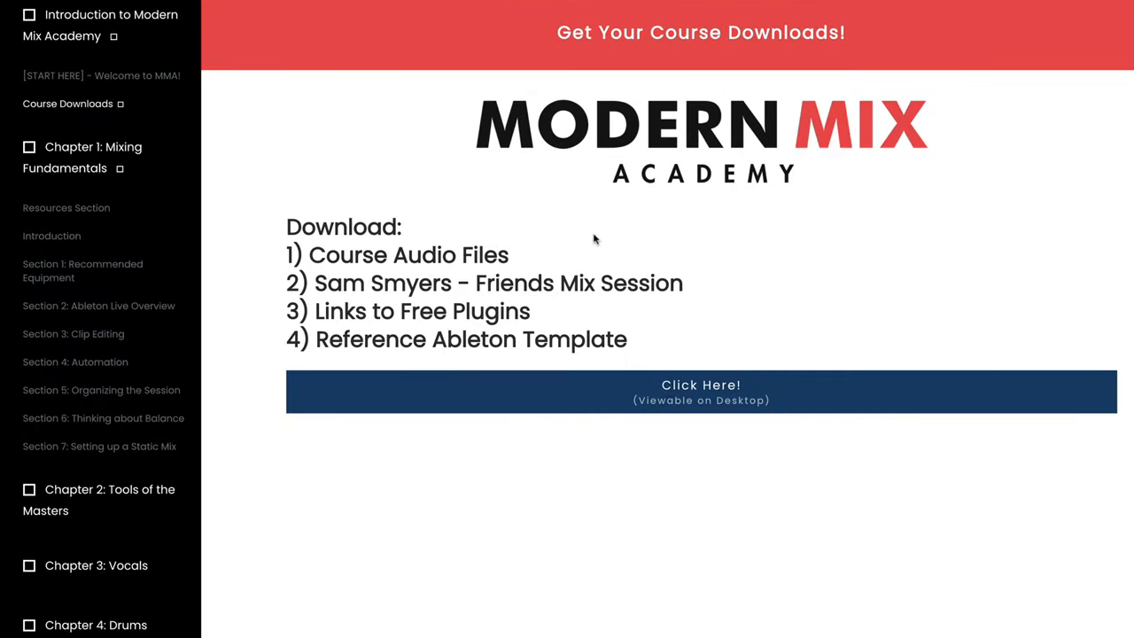
- Open the course's written mixing and mastering guide document and browse it
left_click(701, 391)
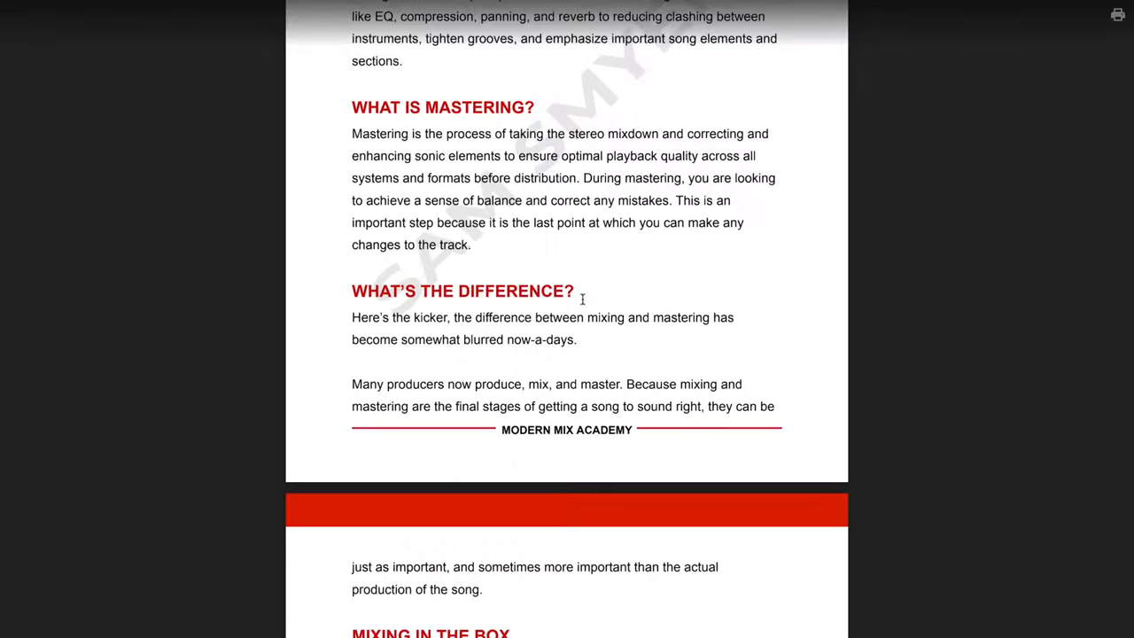
scroll("down", 3)
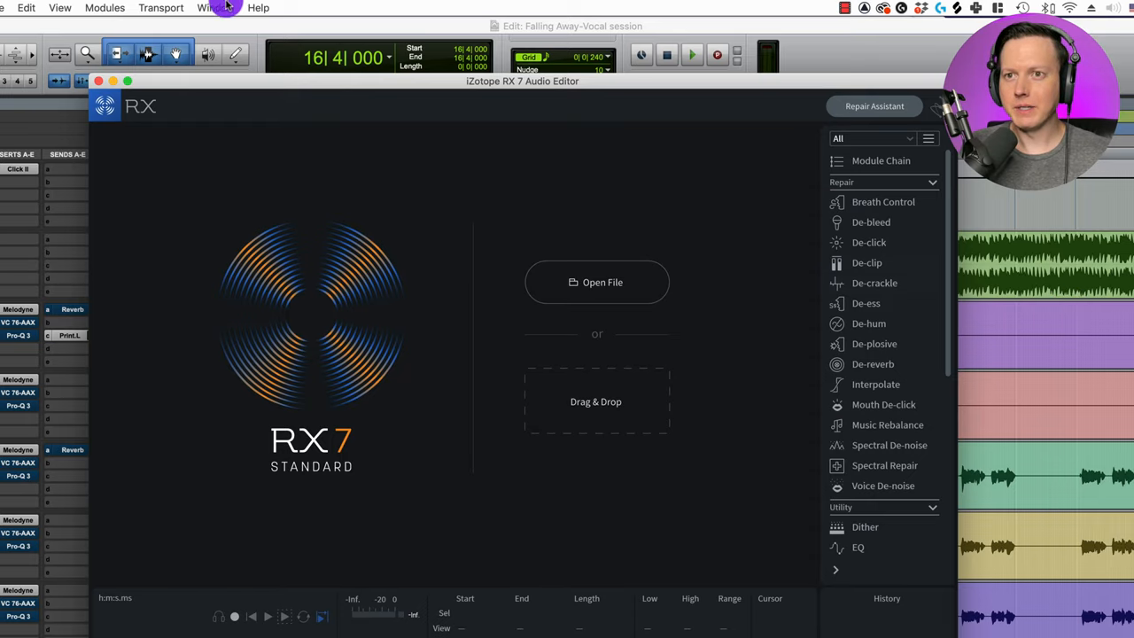
- Open the Batch Processing window from RX 7's Window menu
left_click(216, 8)
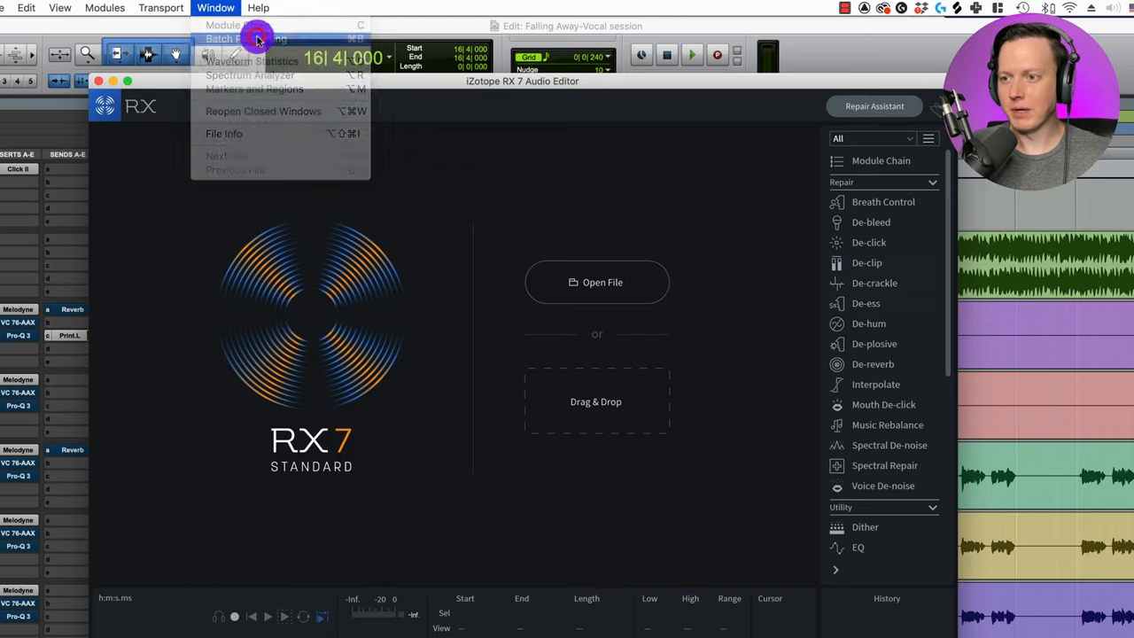
left_click(245, 39)
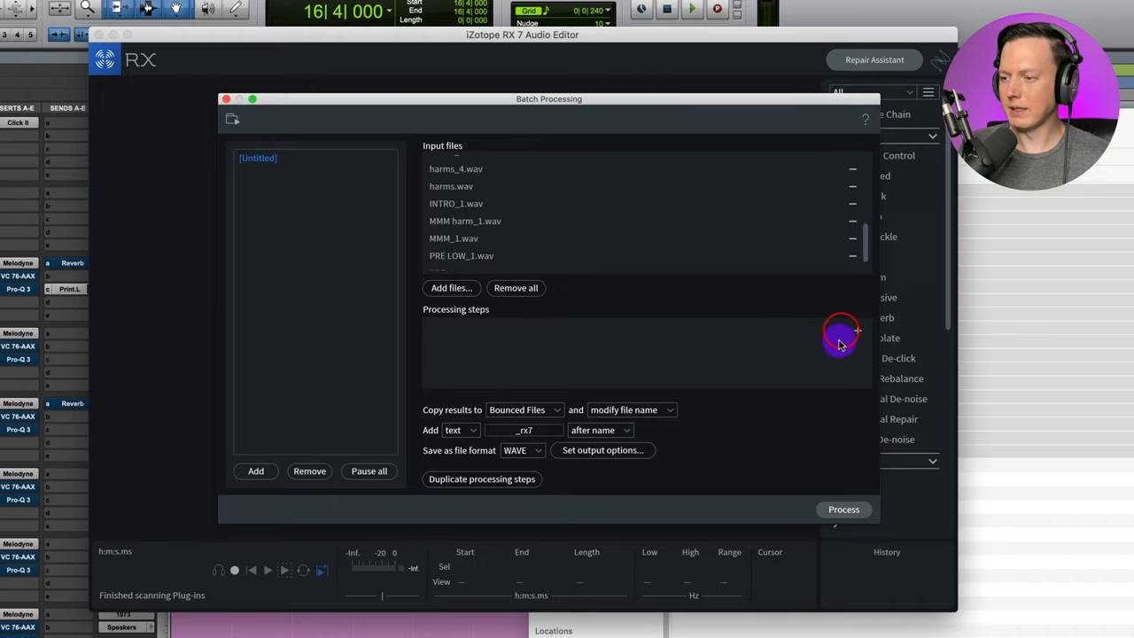
- Add a Mouth De-click step using the Eliminate Clicks preset, with an rx7 output name suffix
left_click(853, 332)
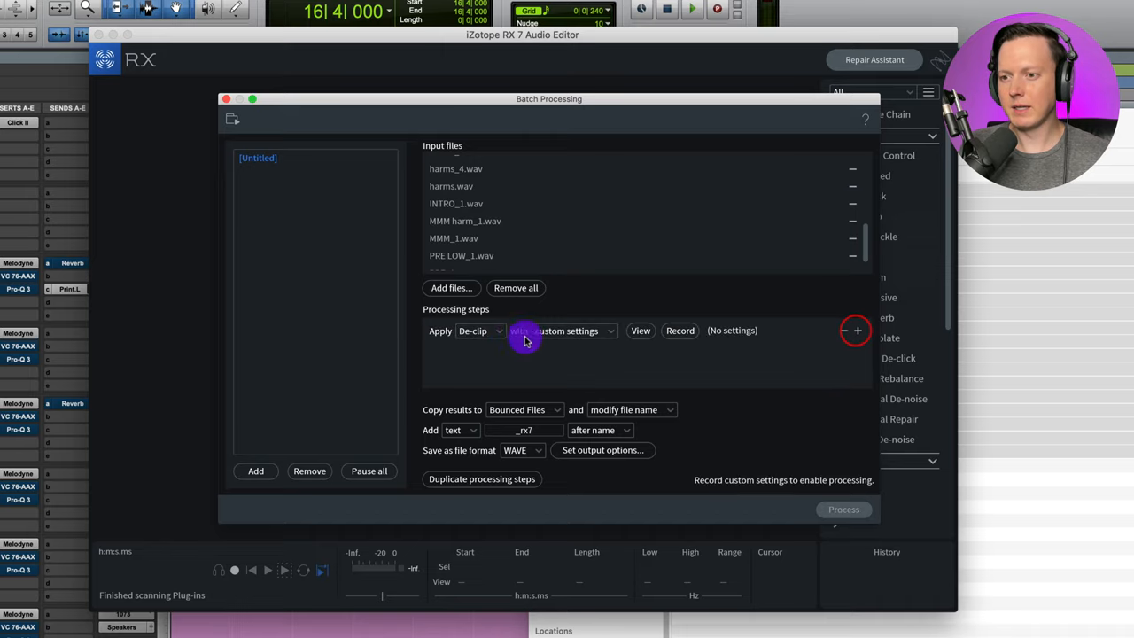
left_click(480, 332)
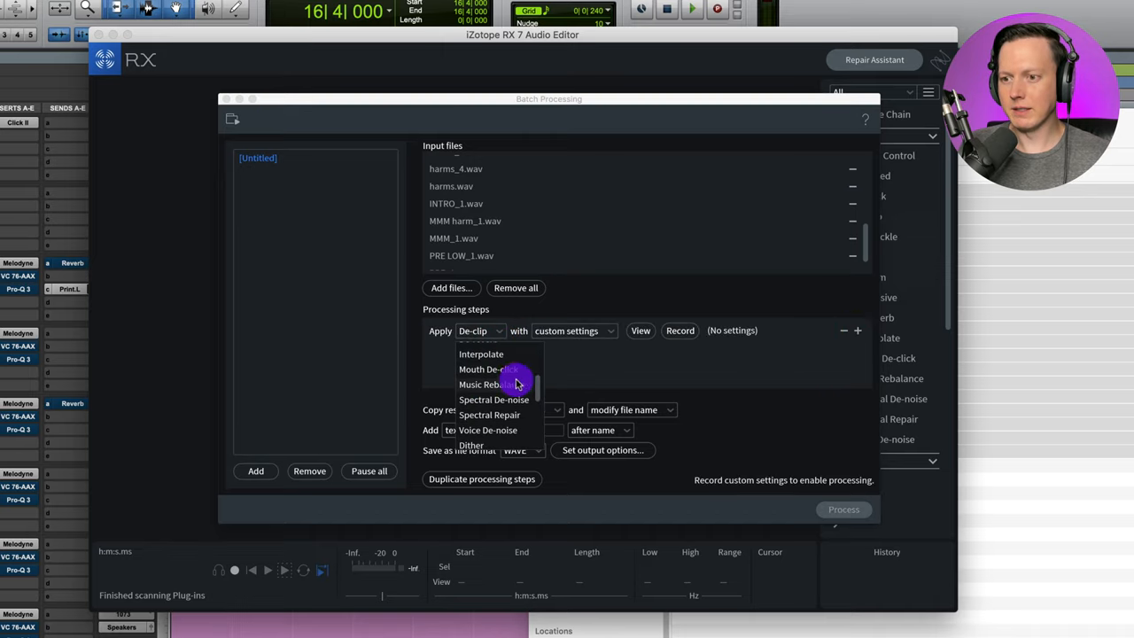
left_click(482, 368)
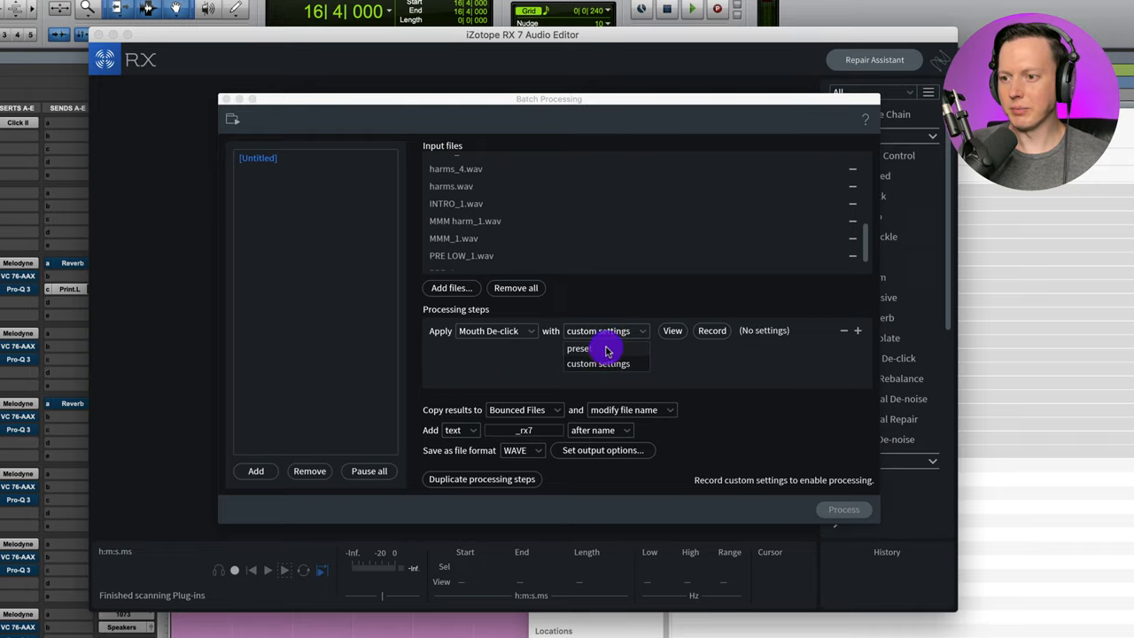
left_click(578, 347)
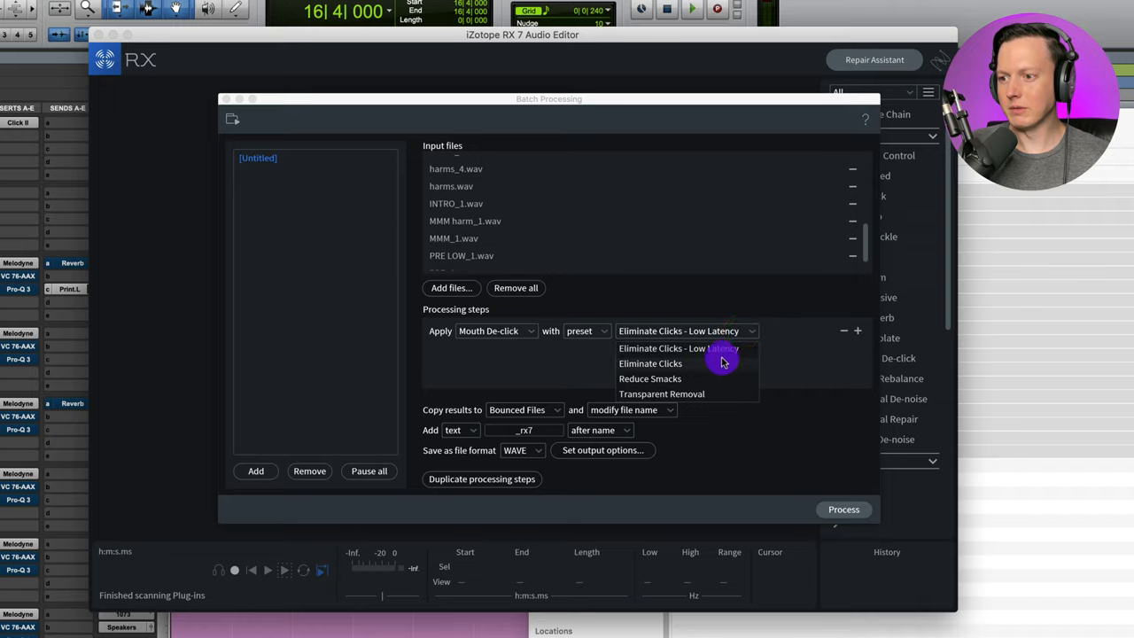
left_click(650, 363)
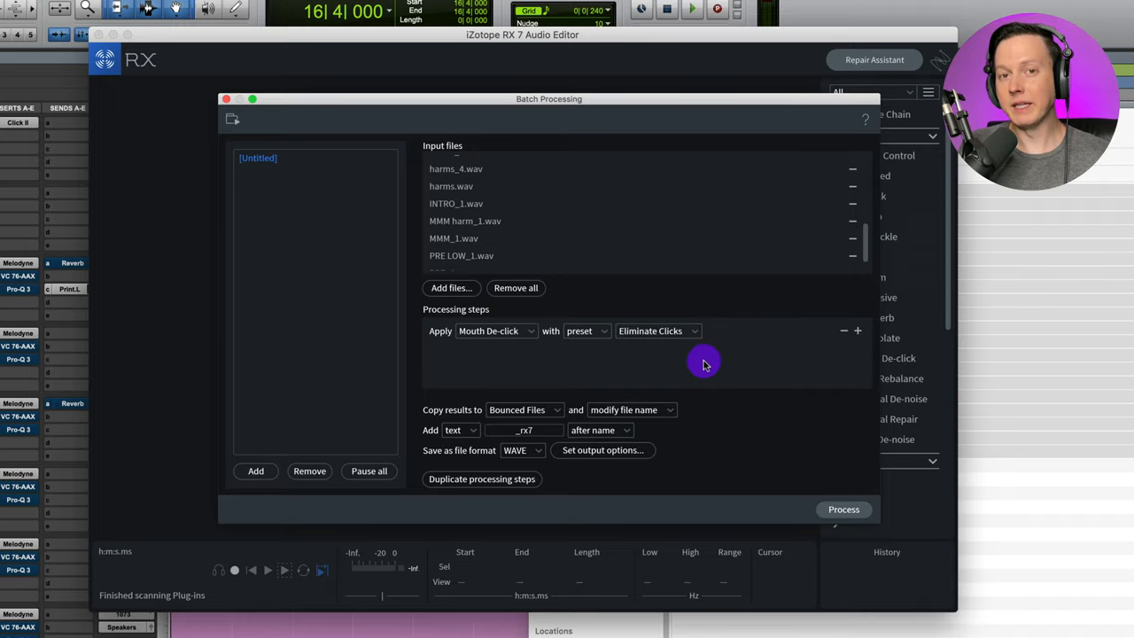
mouse_move(443, 405)
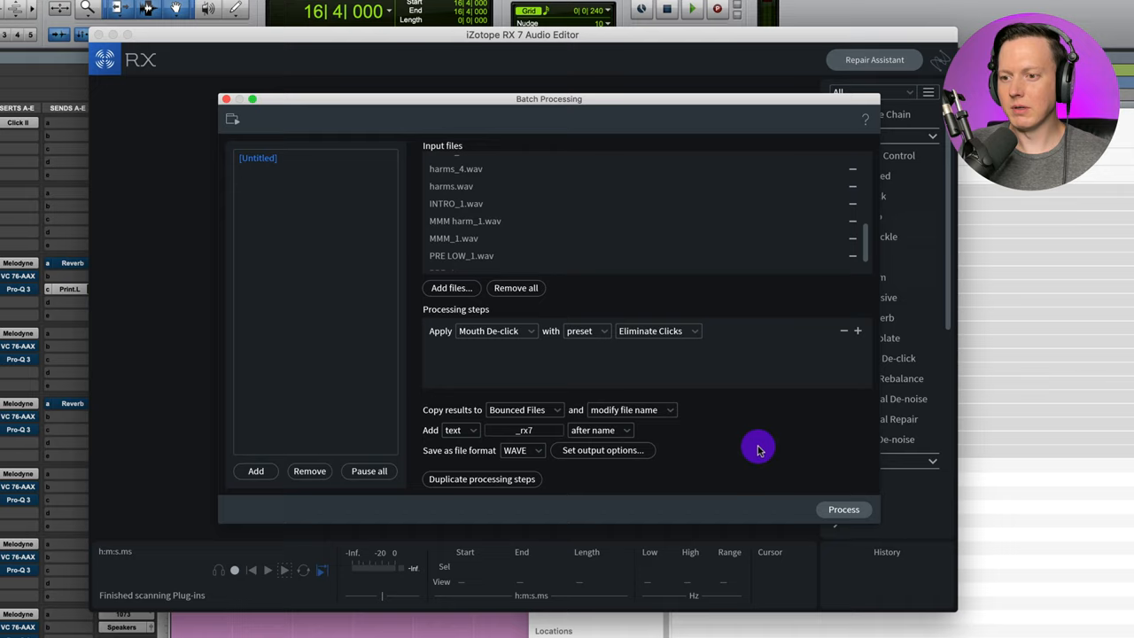
mouse_move(687, 443)
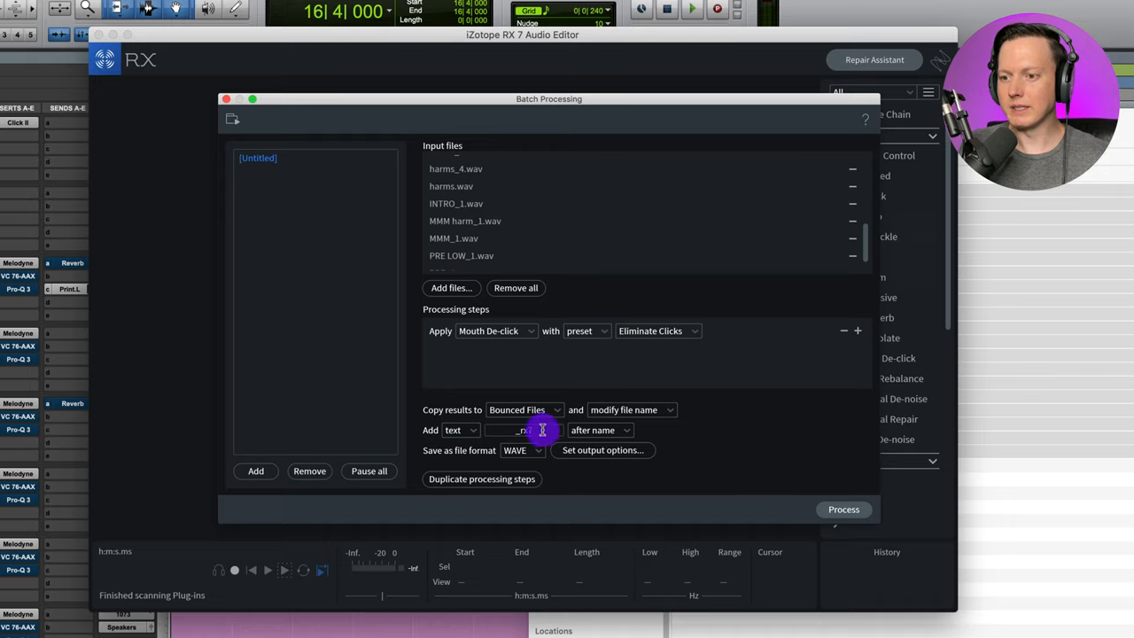
type("rx7")
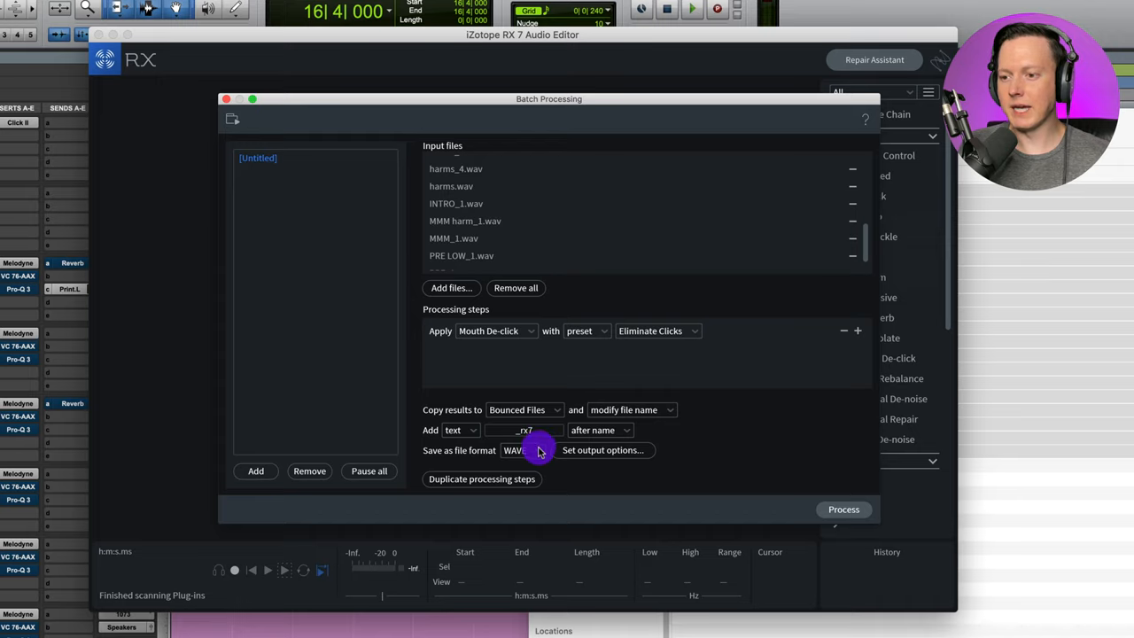
mouse_move(832, 510)
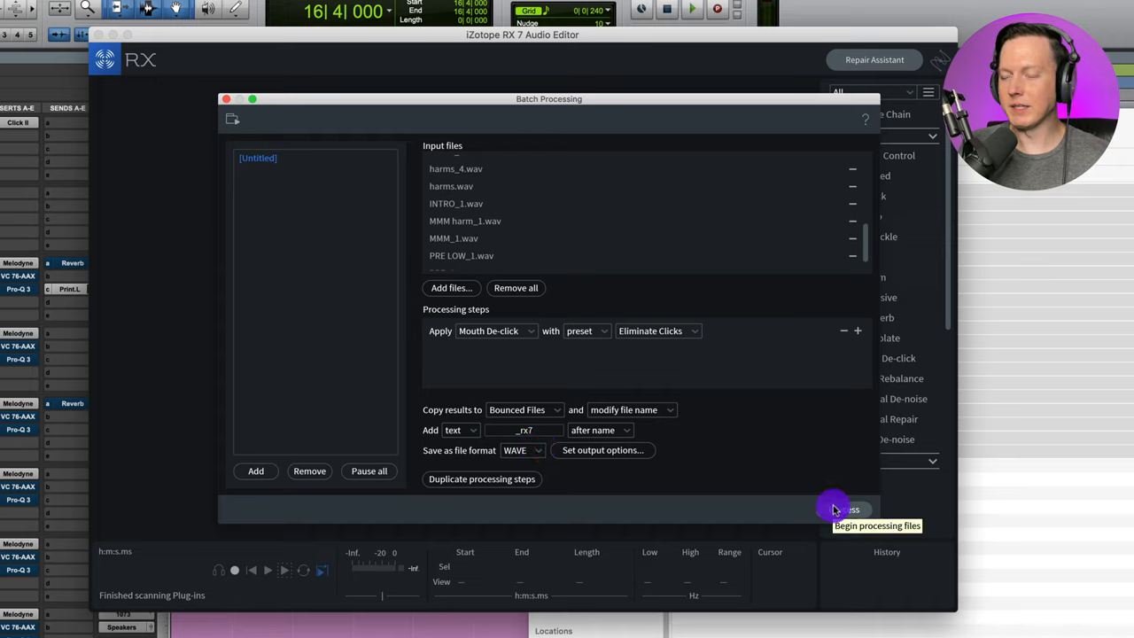
mouse_move(897, 292)
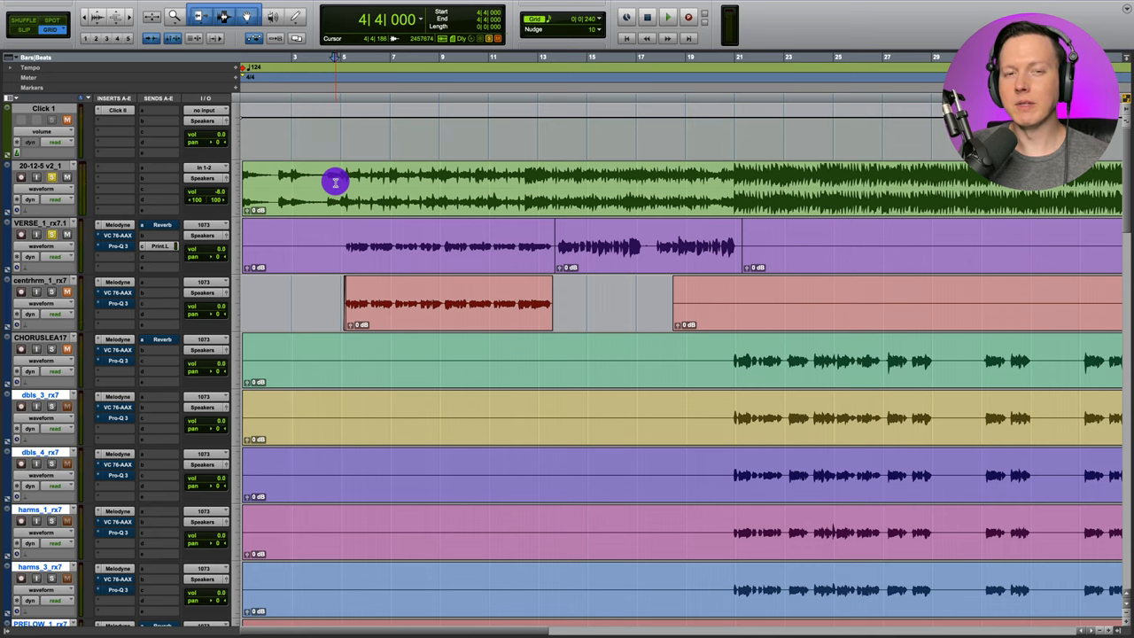
left_click(666, 16)
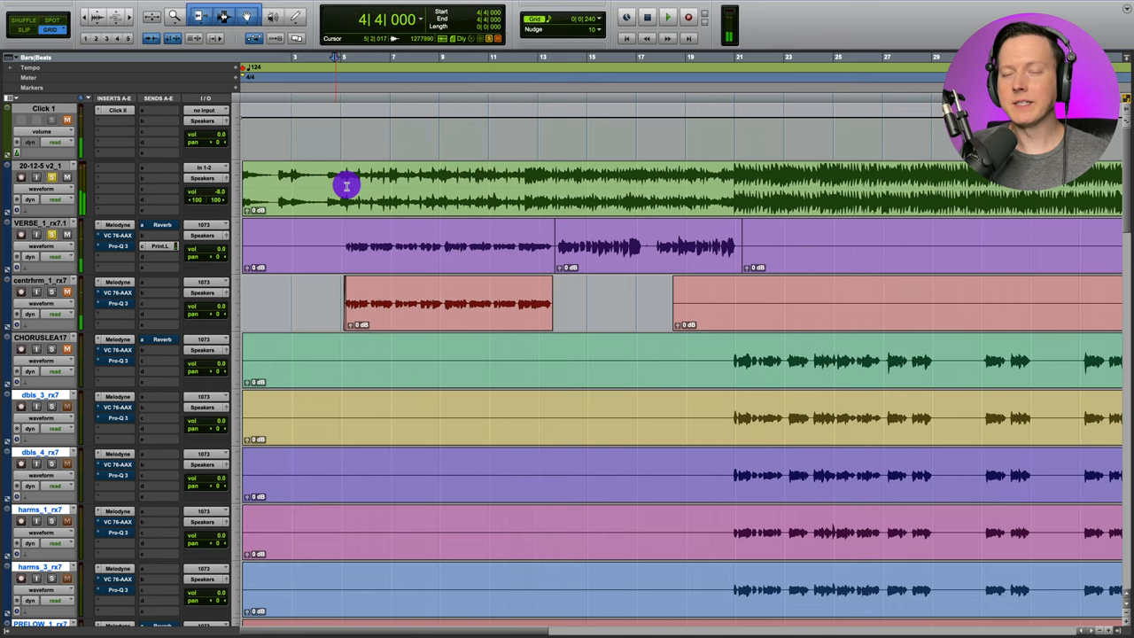
scroll("down", 3)
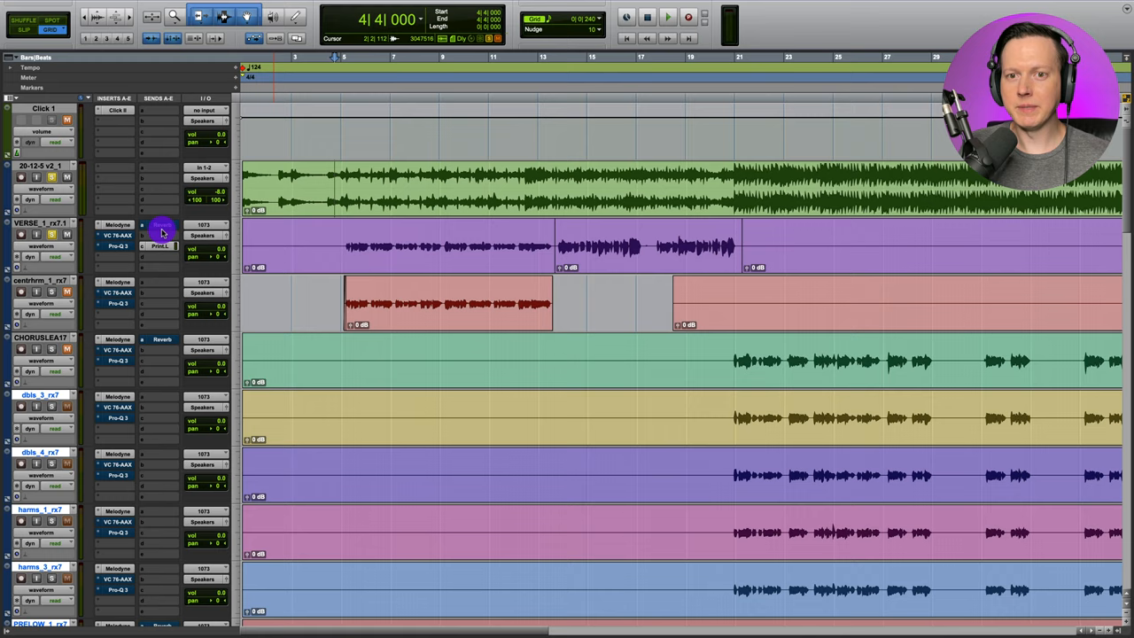
left_click(163, 228)
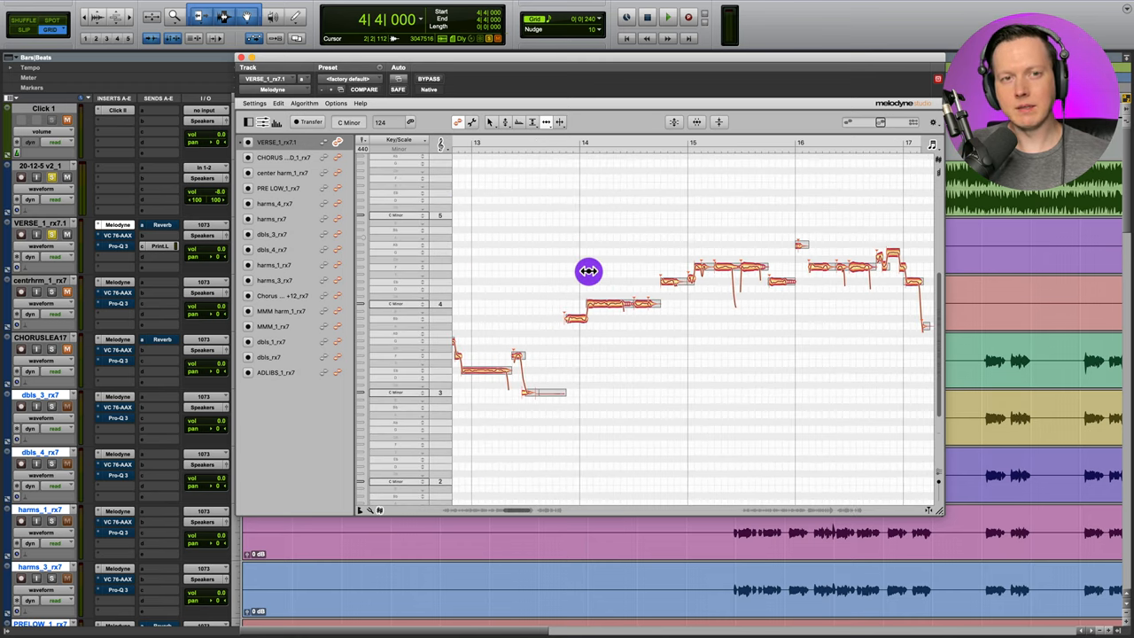
mouse_move(337, 163)
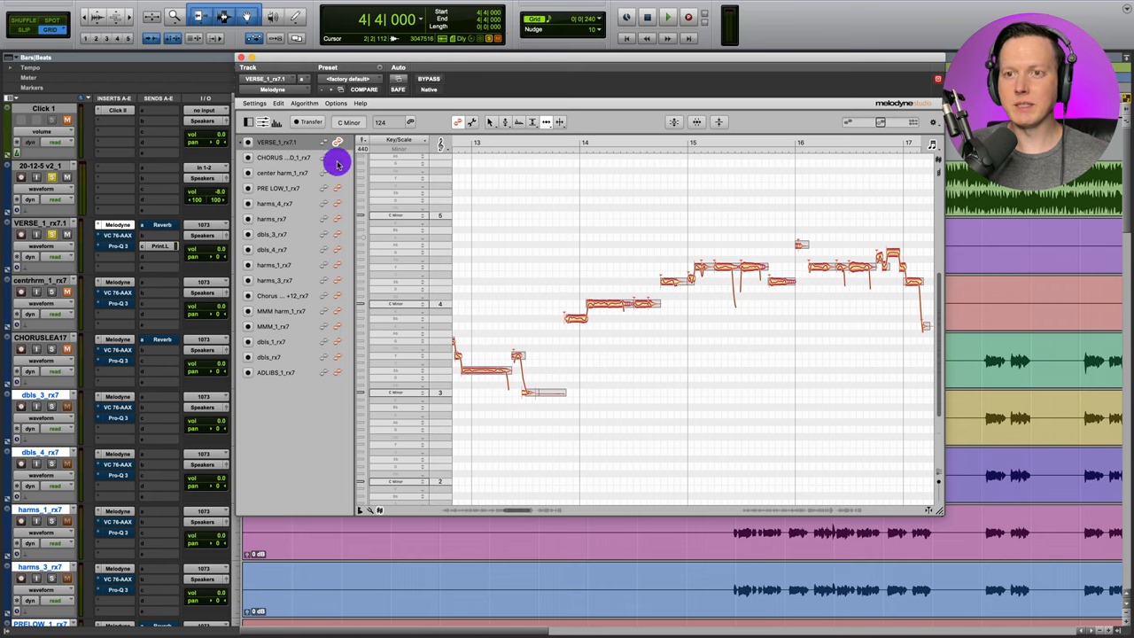
mouse_move(329, 179)
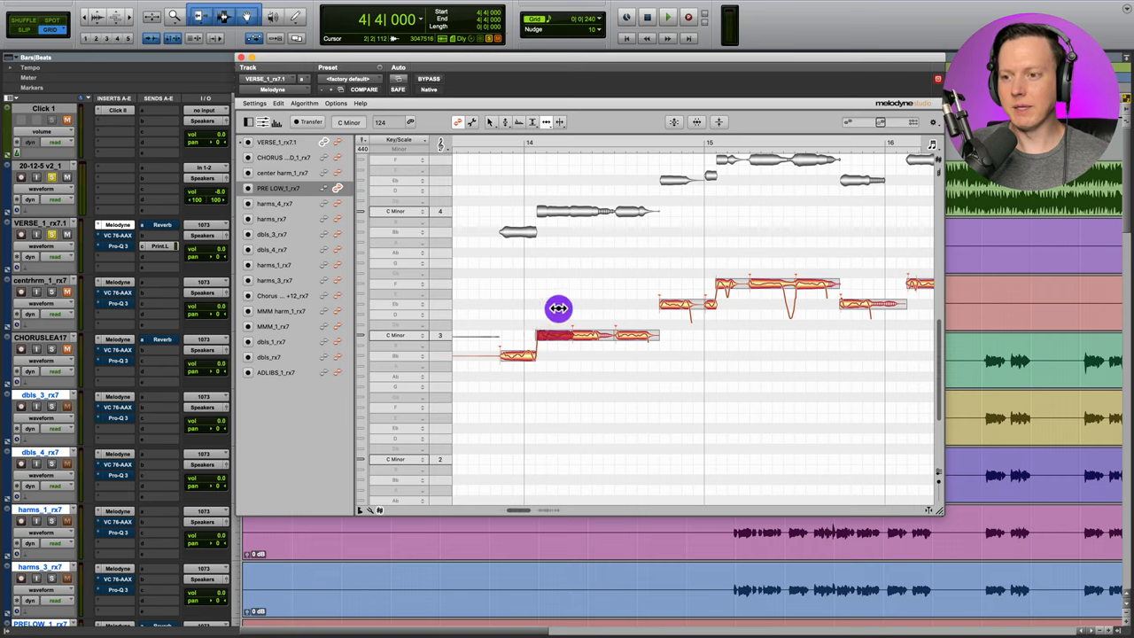
mouse_move(607, 354)
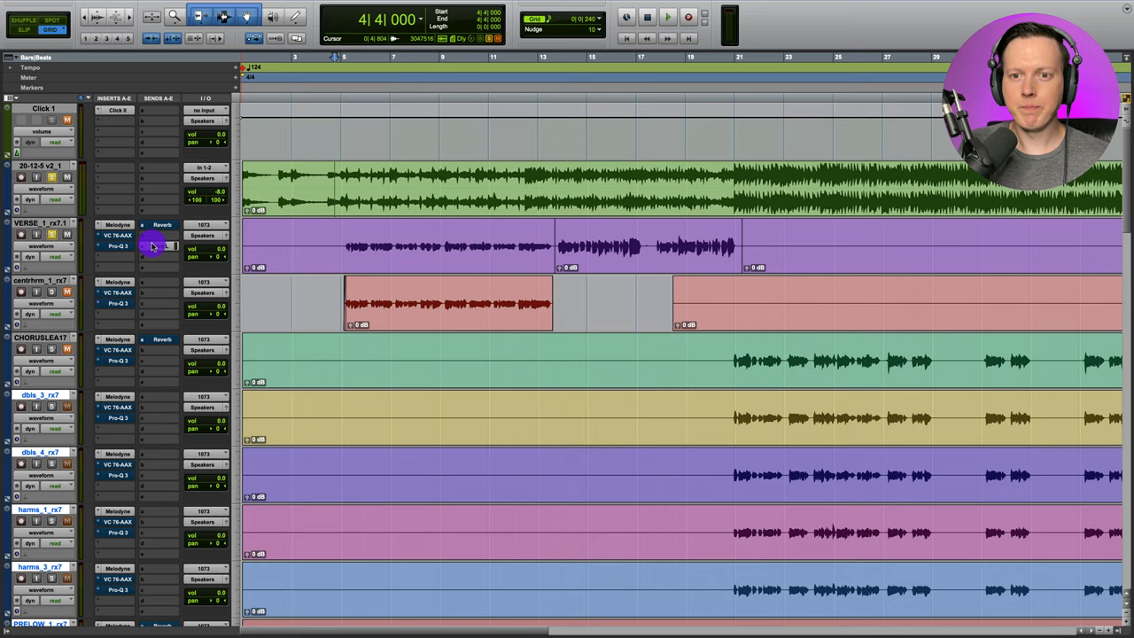
mouse_move(158, 246)
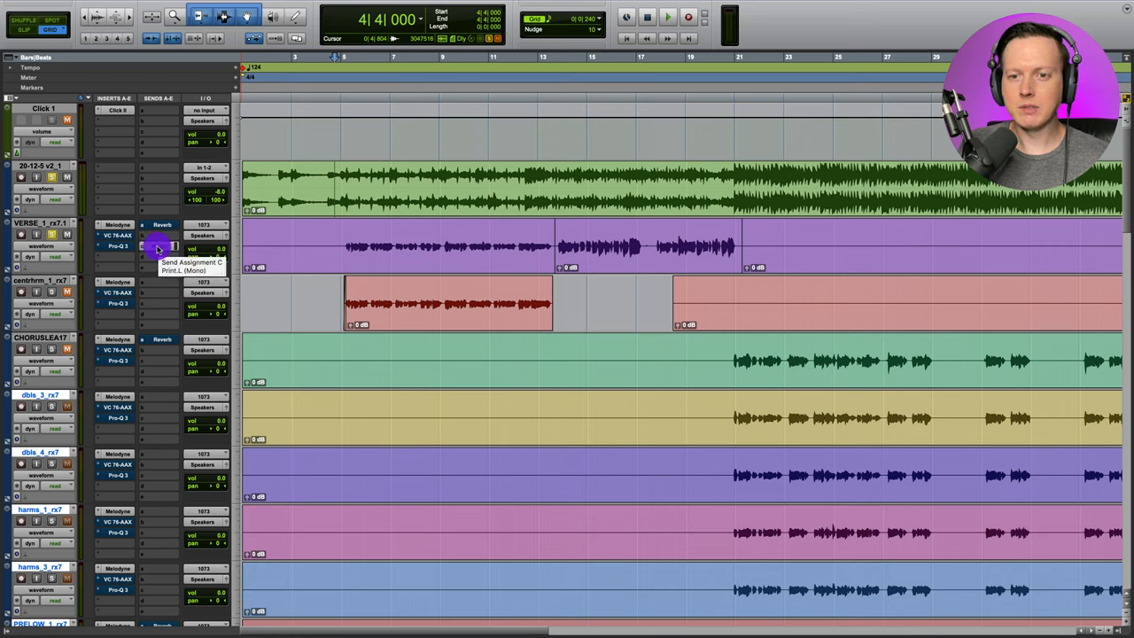
- Create a send from the vocal track to the Print stereo bus
left_click(157, 245)
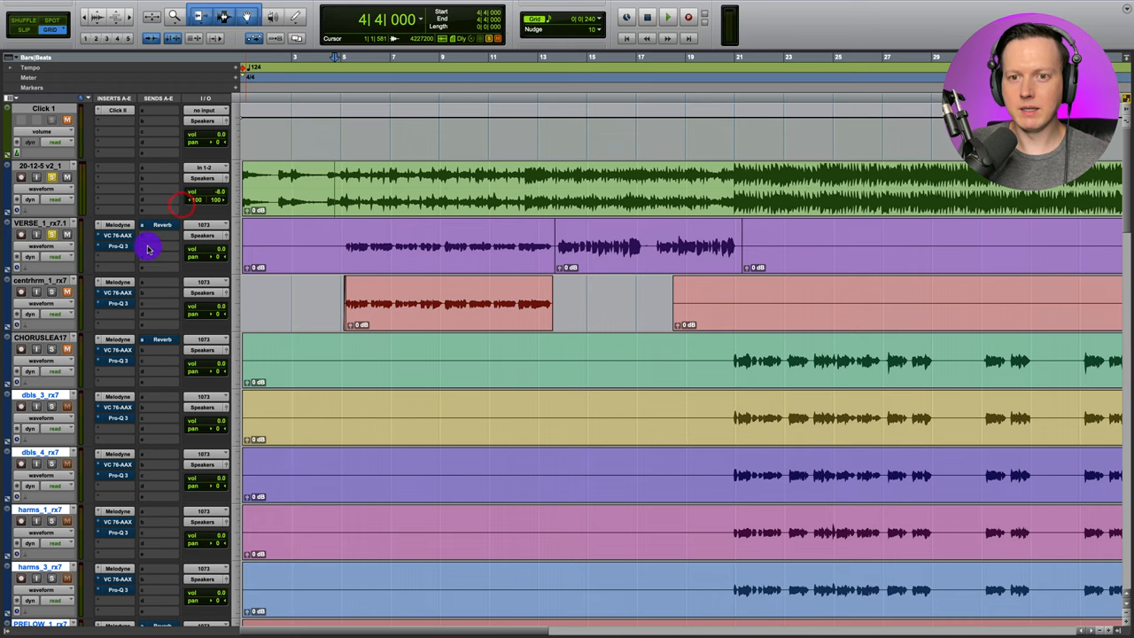
left_click(163, 234)
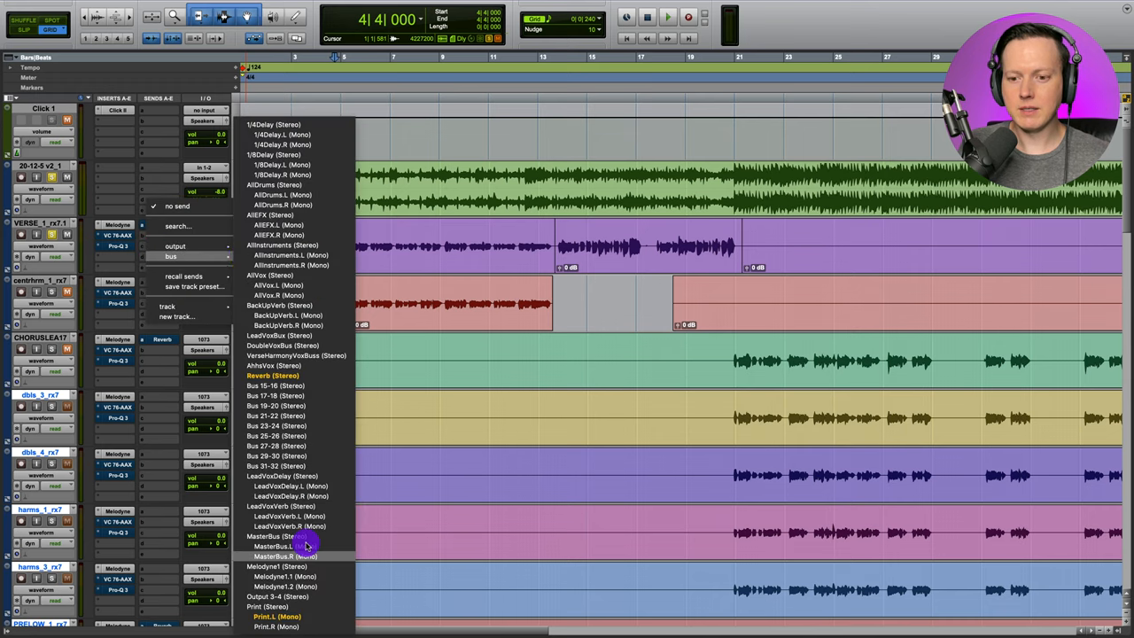
mouse_move(305, 606)
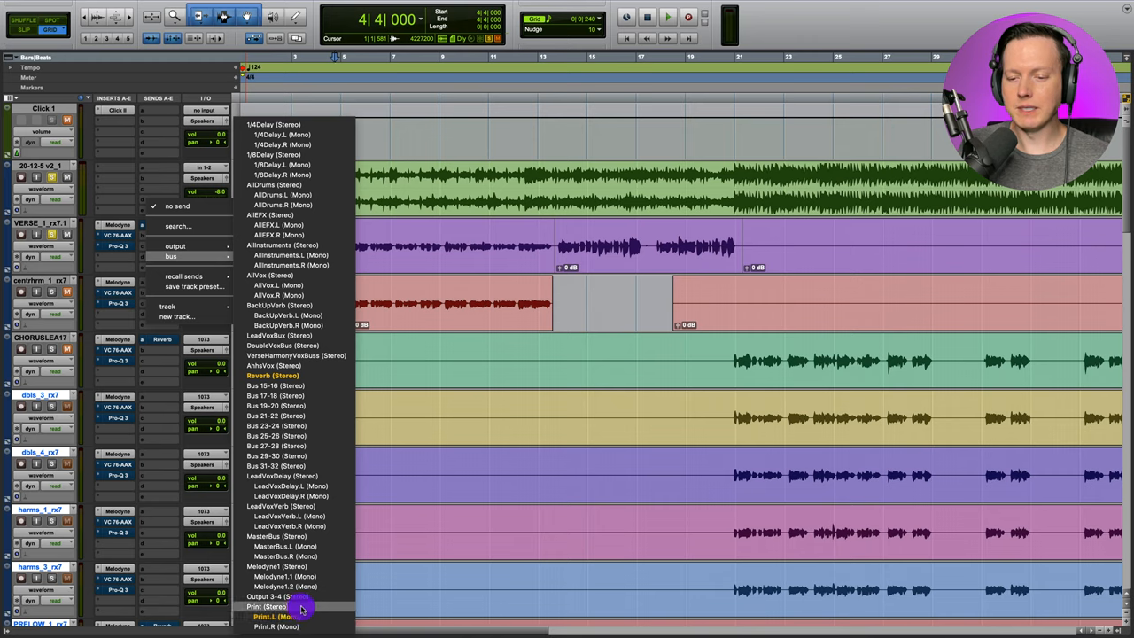
left_click(269, 605)
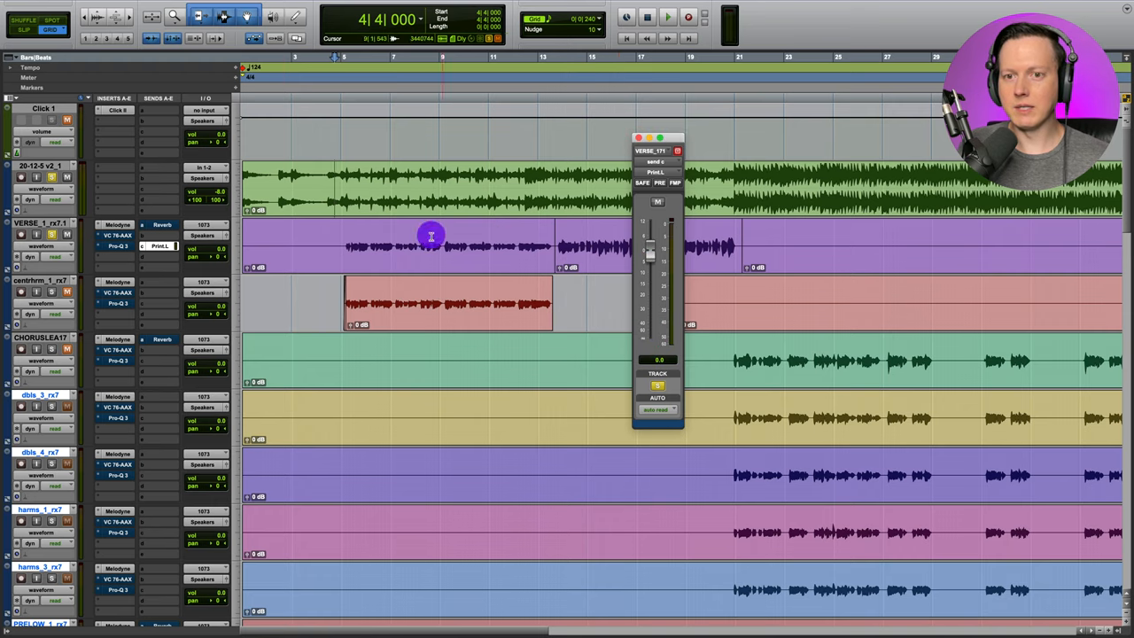
- Bounce the Print bus to disk as an audio file named LeadVox_MLD
right_click(159, 245)
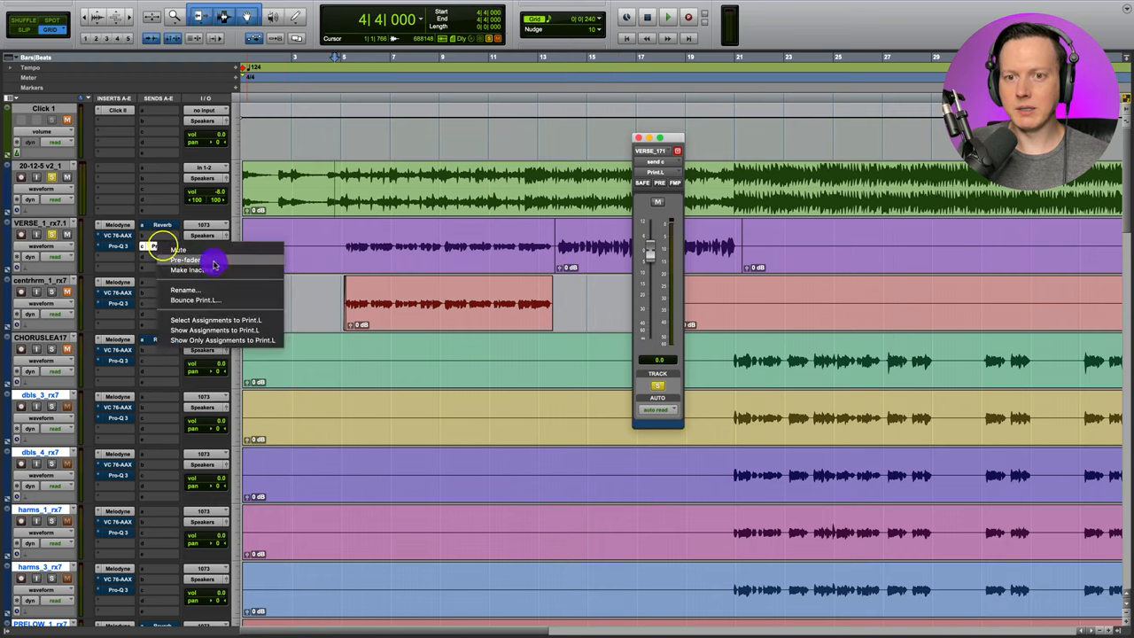
left_click(194, 300)
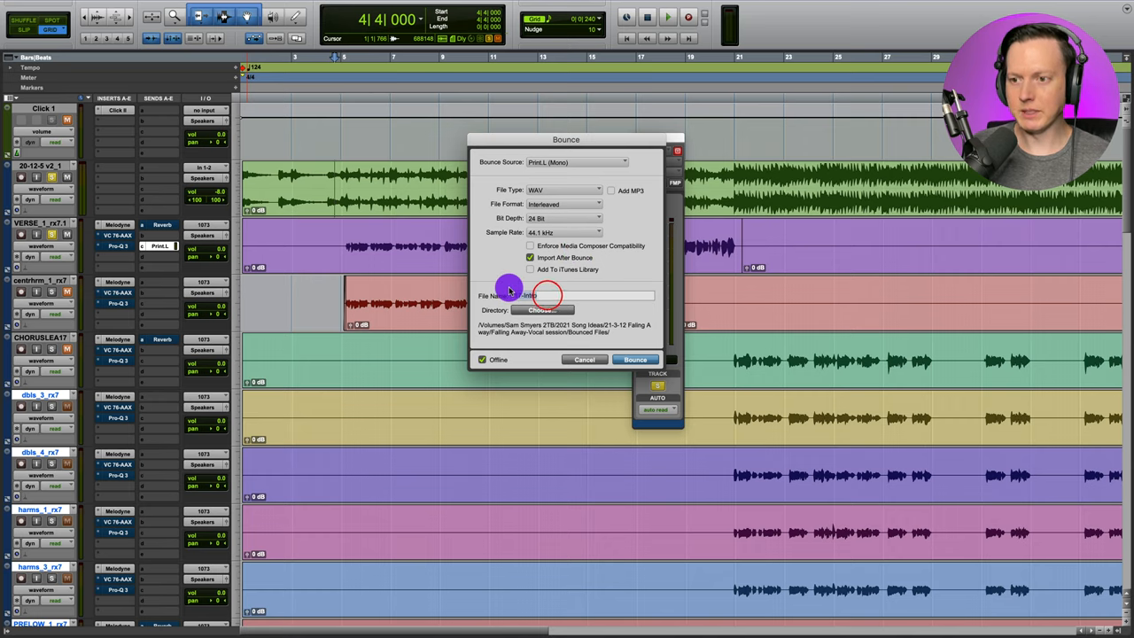
type("LeadVox")
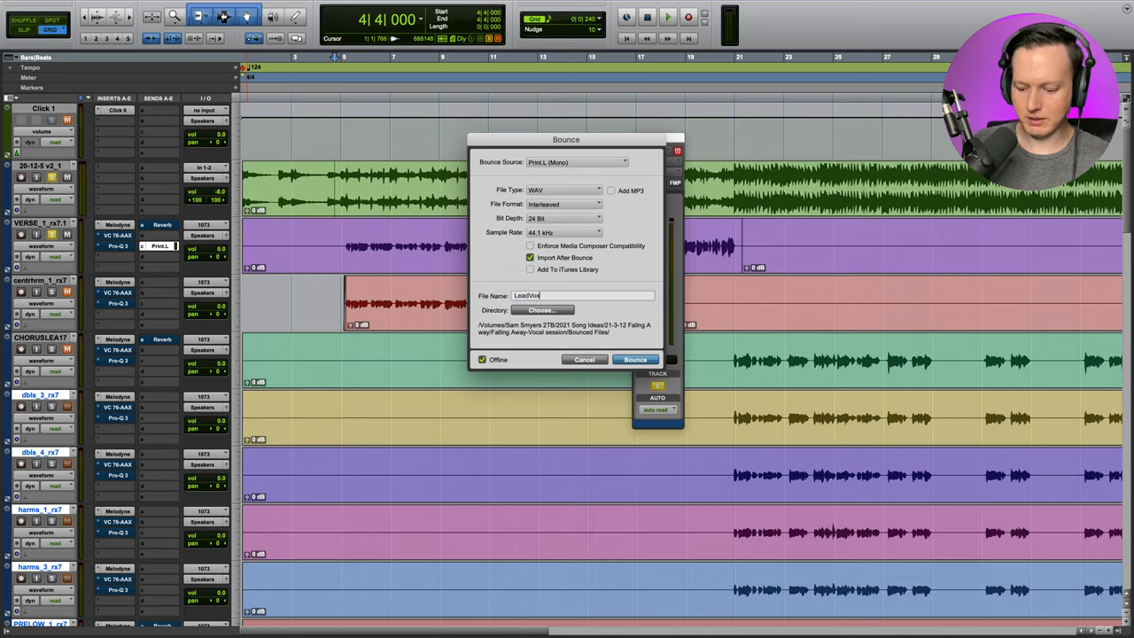
type("_MLD")
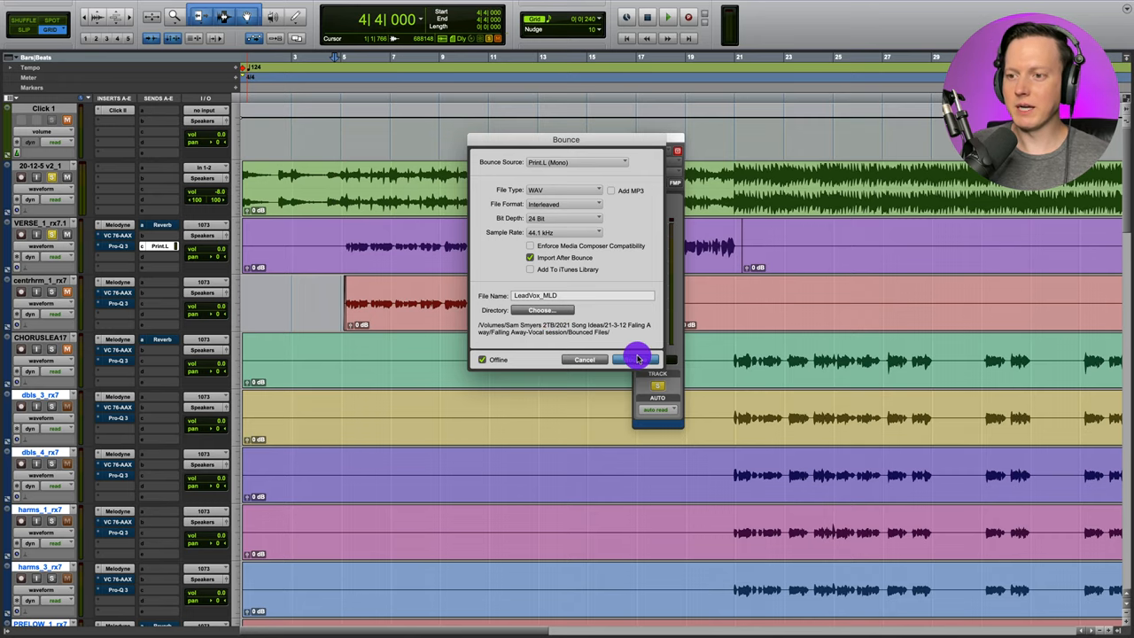
left_click(636, 358)
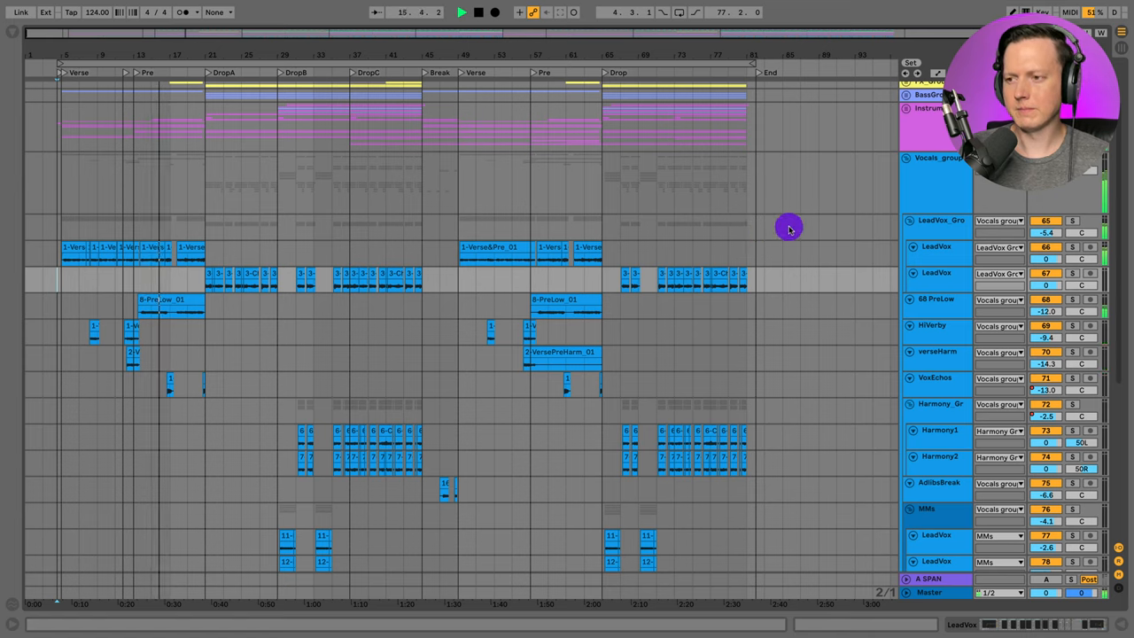
- Select the Vocals group and then the LeadVox group track headers in the arrangement
left_click(928, 178)
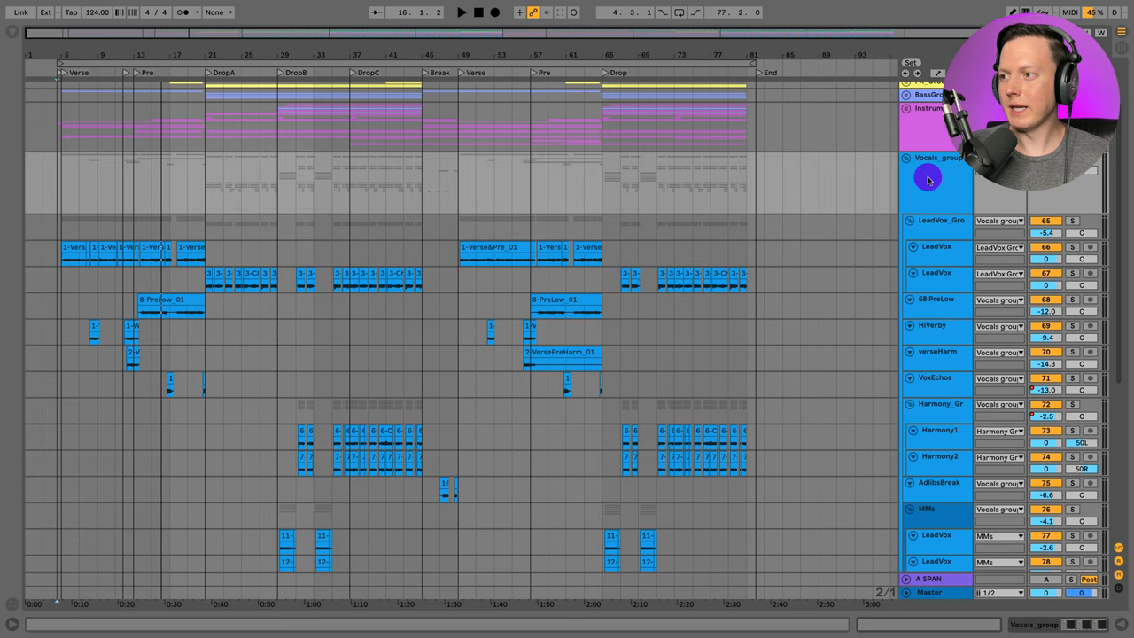
left_click(928, 177)
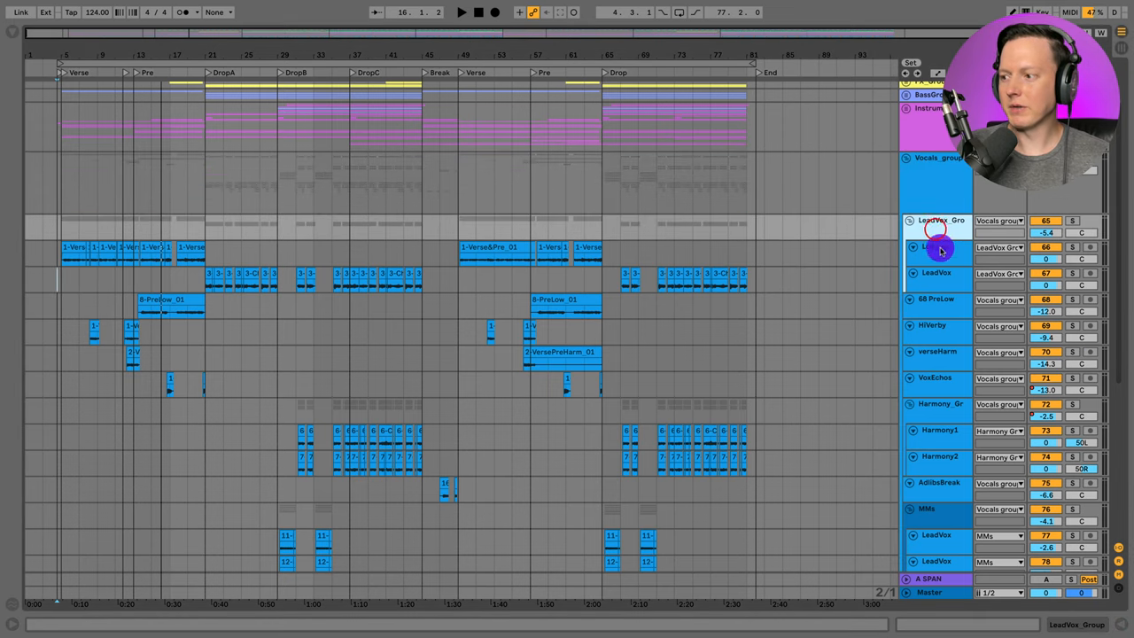
- Show the LeadVox group's effect chain and scroll along it toward the CLA Vocals plugin
left_click(935, 248)
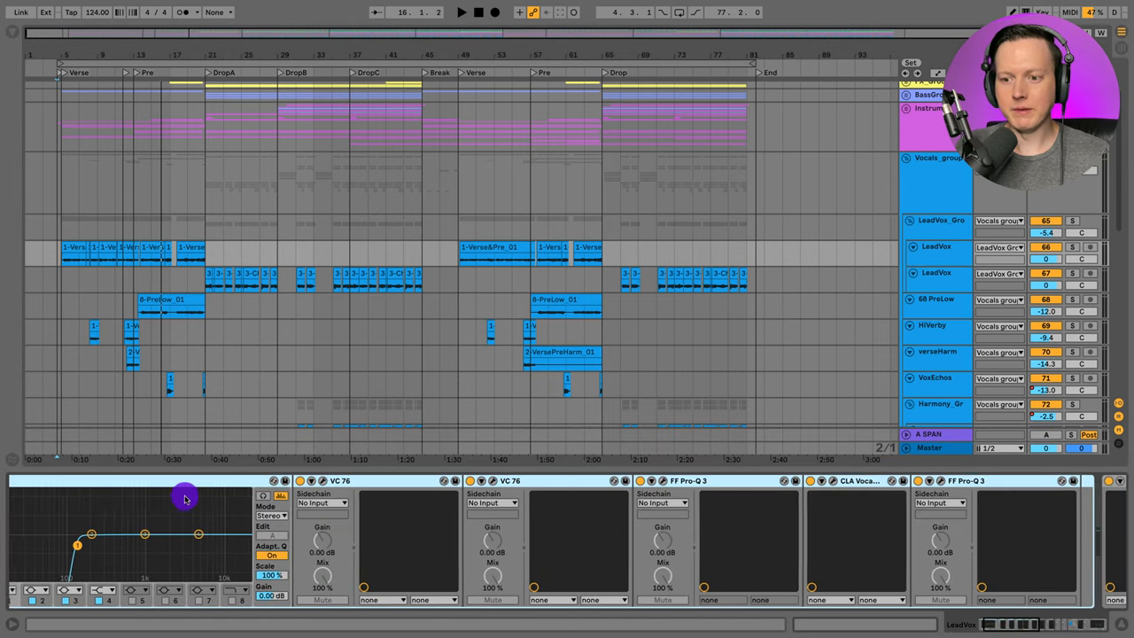
scroll("right", 3)
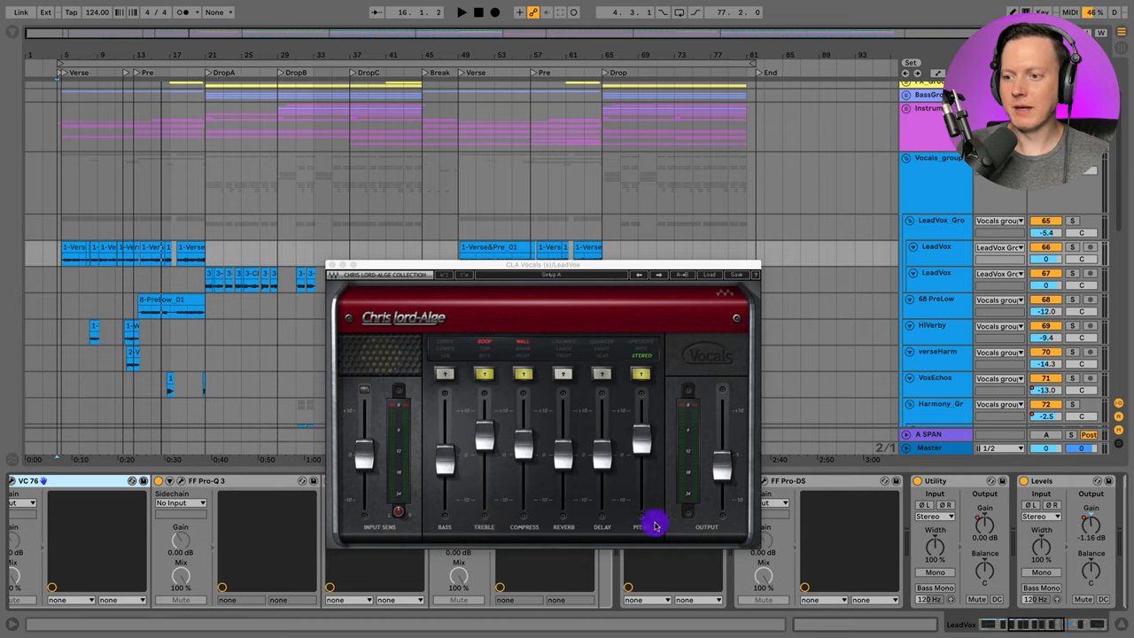
mouse_move(659, 506)
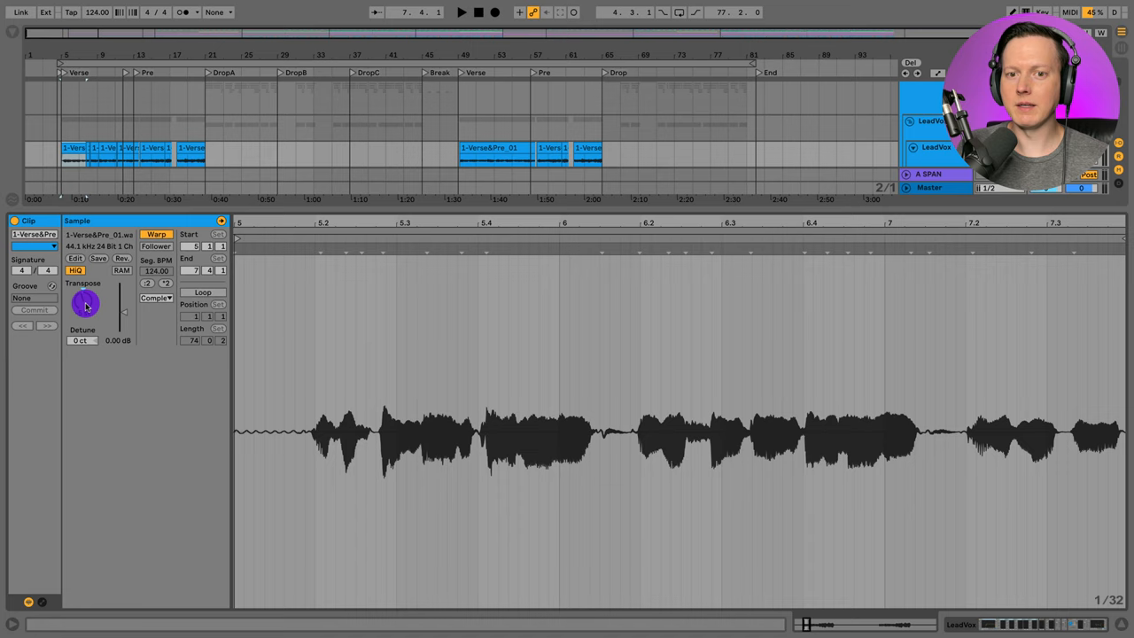
- Adjust the verse vocal clip view and return to the full vocal arrangement
left_click_drag(85, 301, 85, 316)
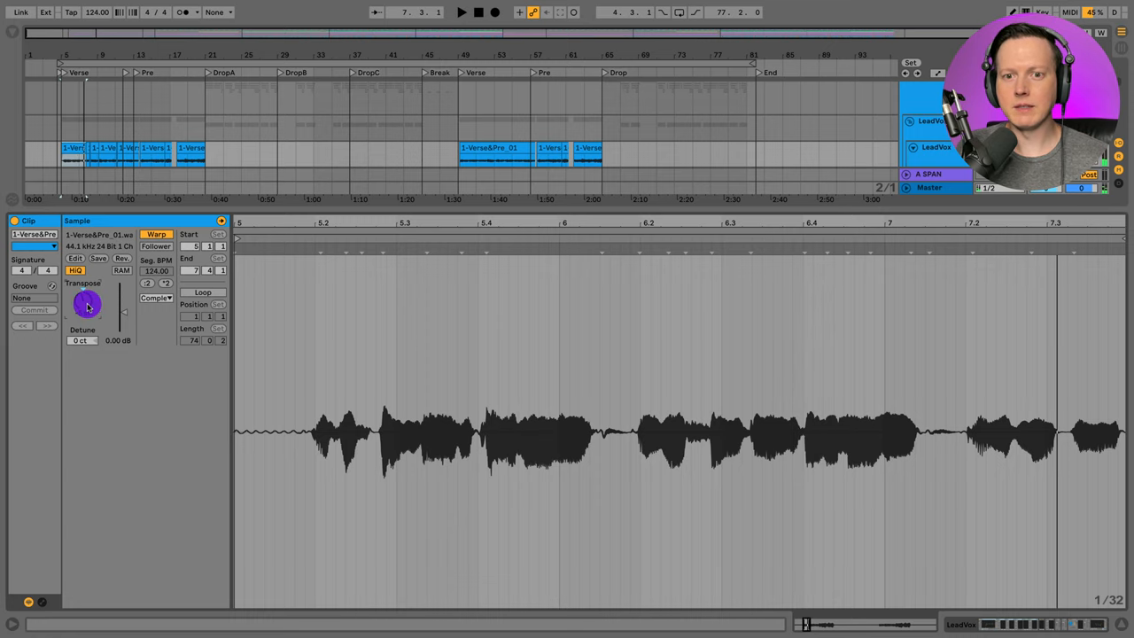
left_click_drag(85, 305, 86, 328)
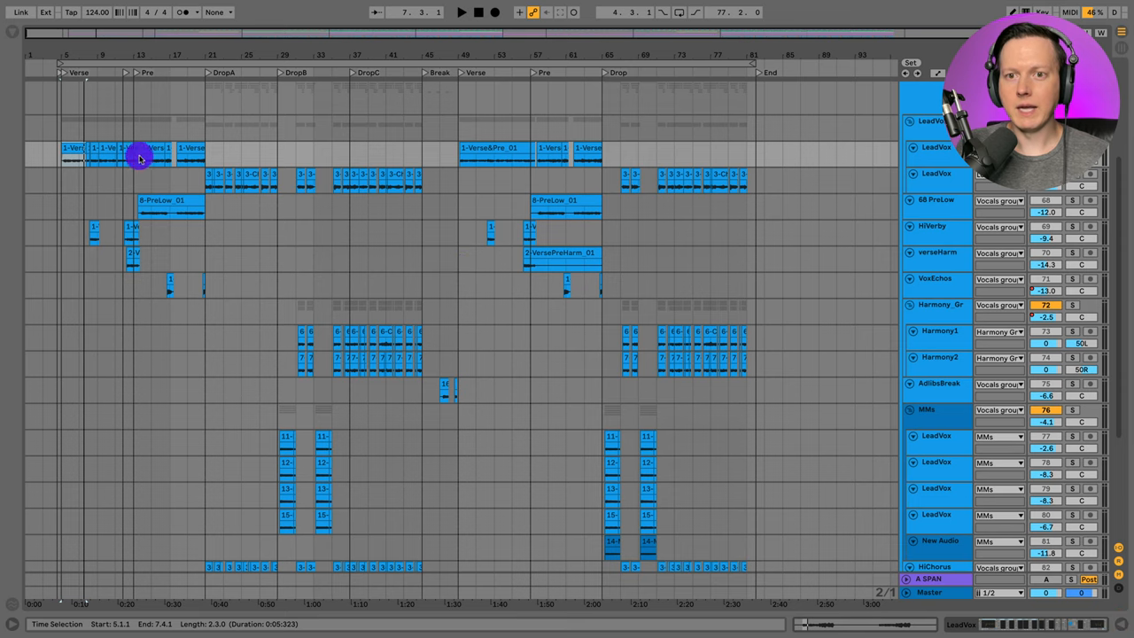
left_click(163, 206)
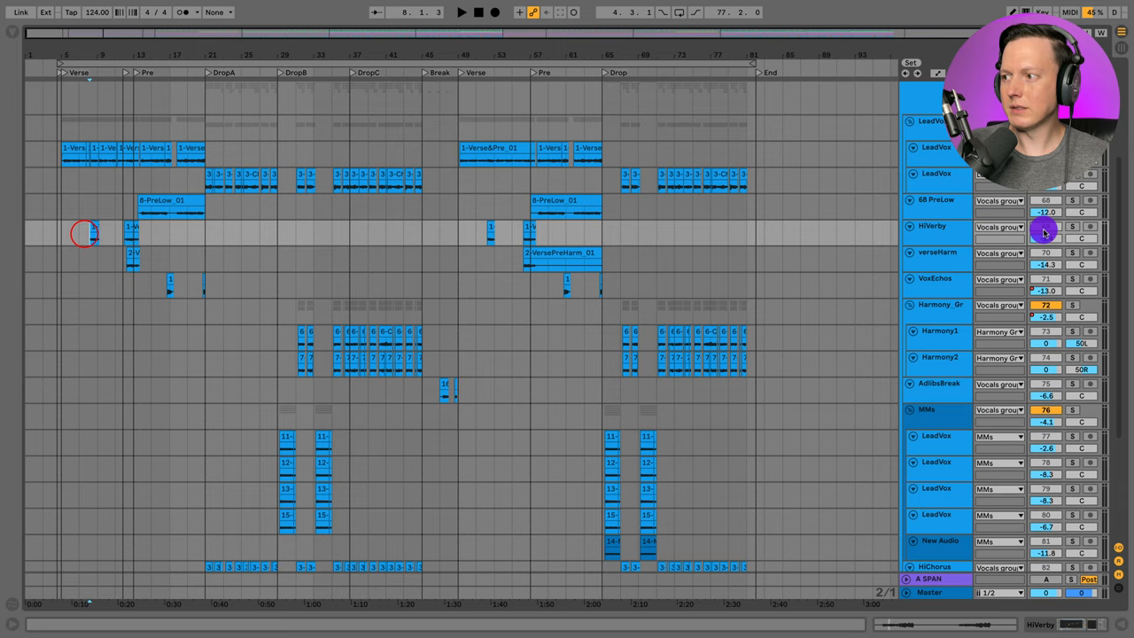
left_click(1072, 226)
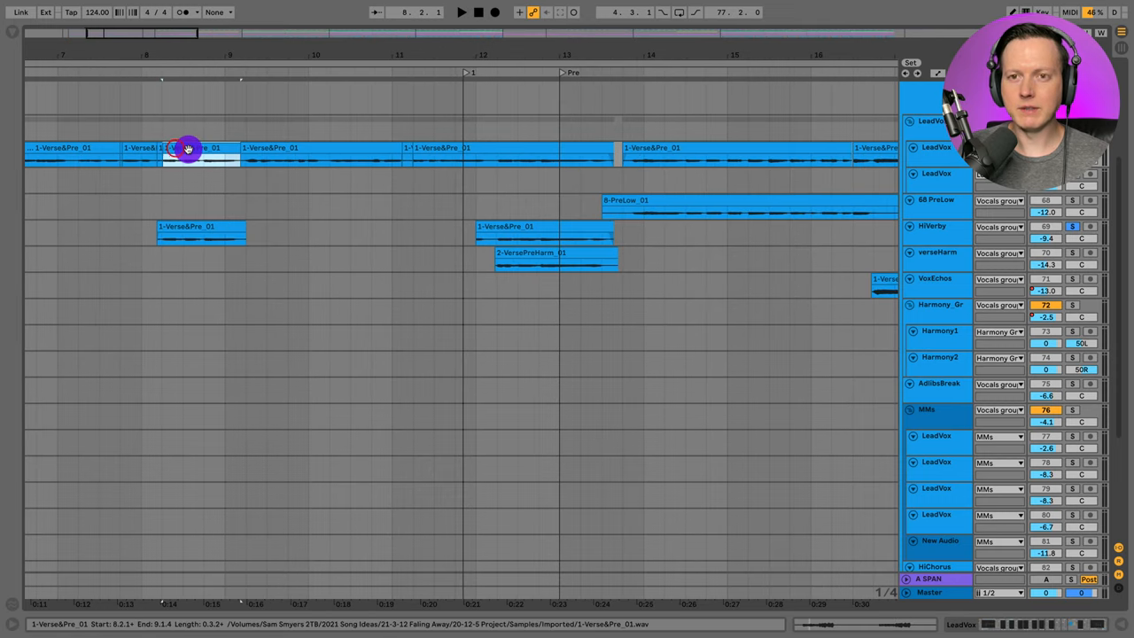
left_click_drag(186, 148, 186, 230)
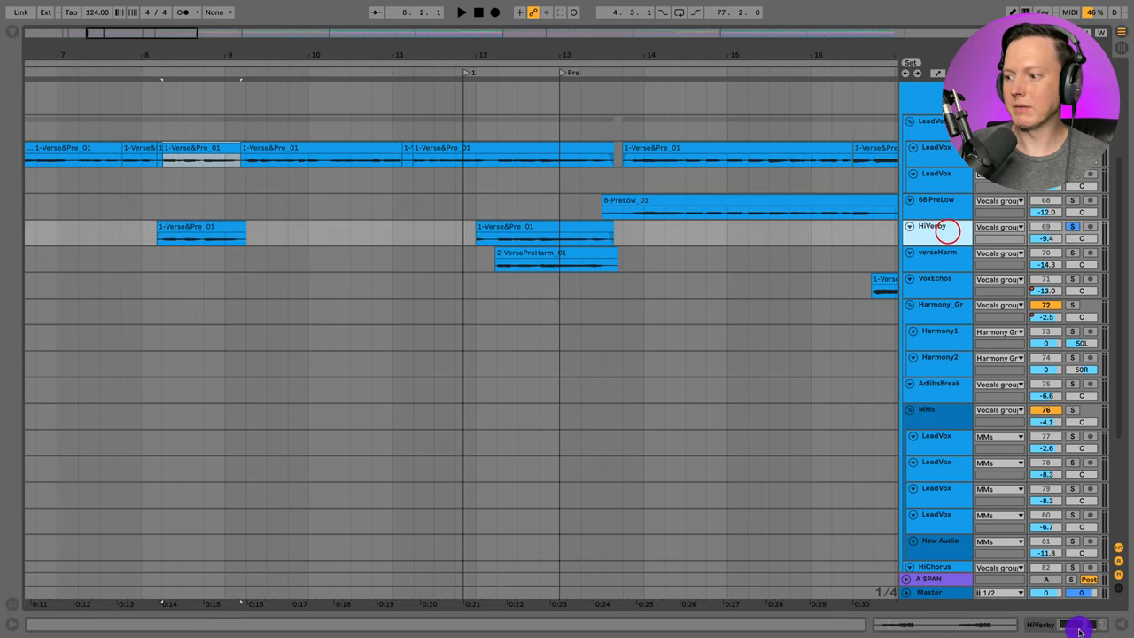
left_click(932, 227)
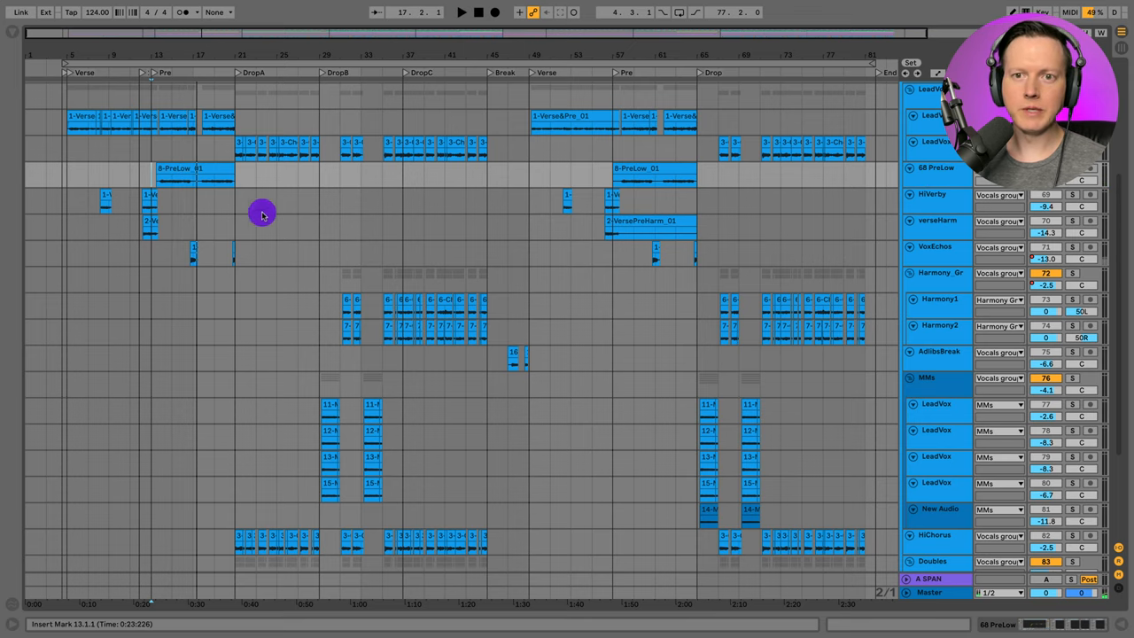
left_click(107, 202)
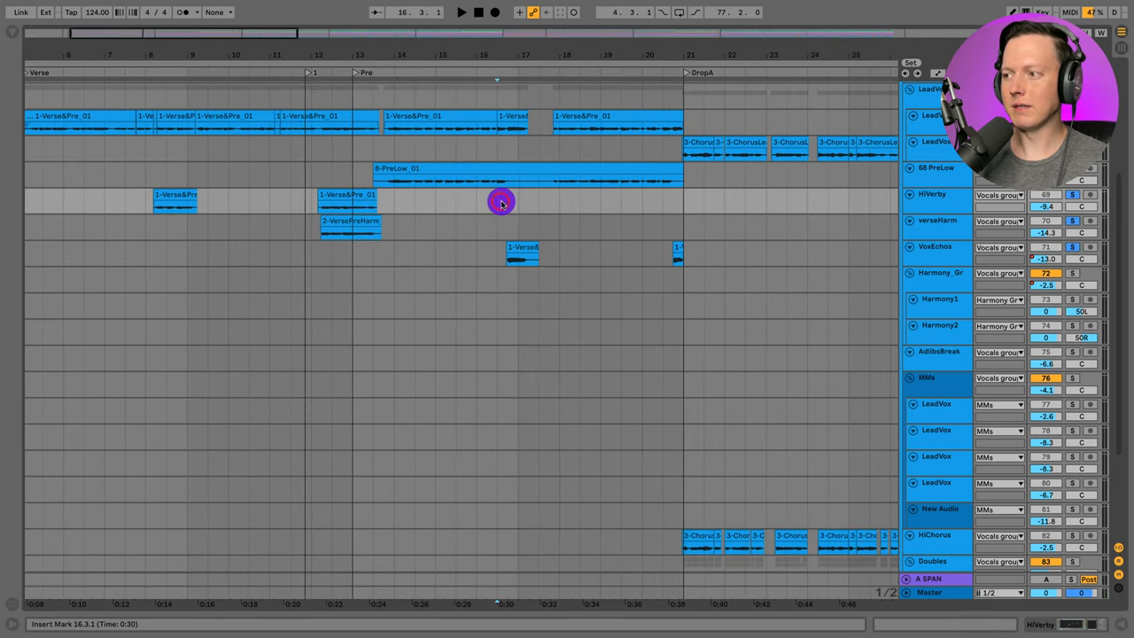
left_click(460, 12)
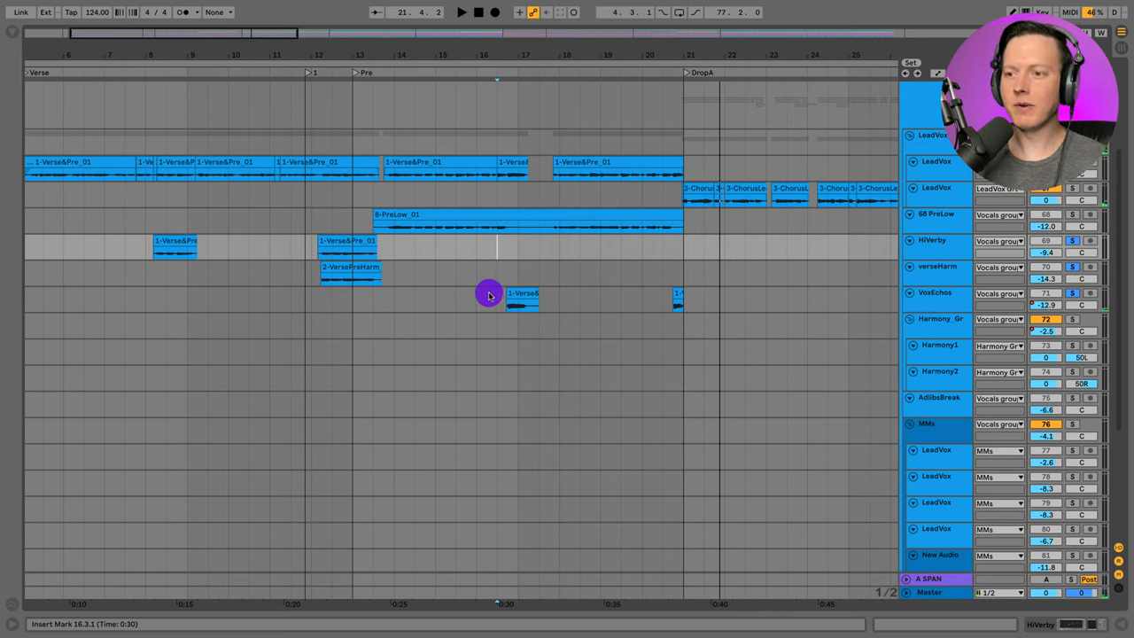
mouse_move(496, 277)
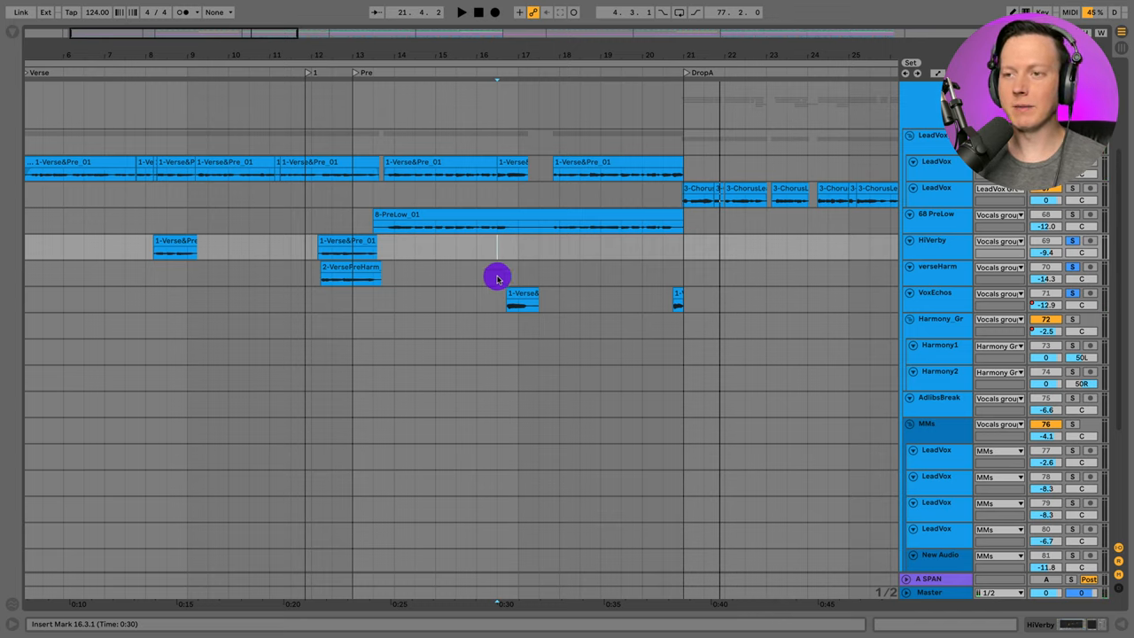
left_click(935, 295)
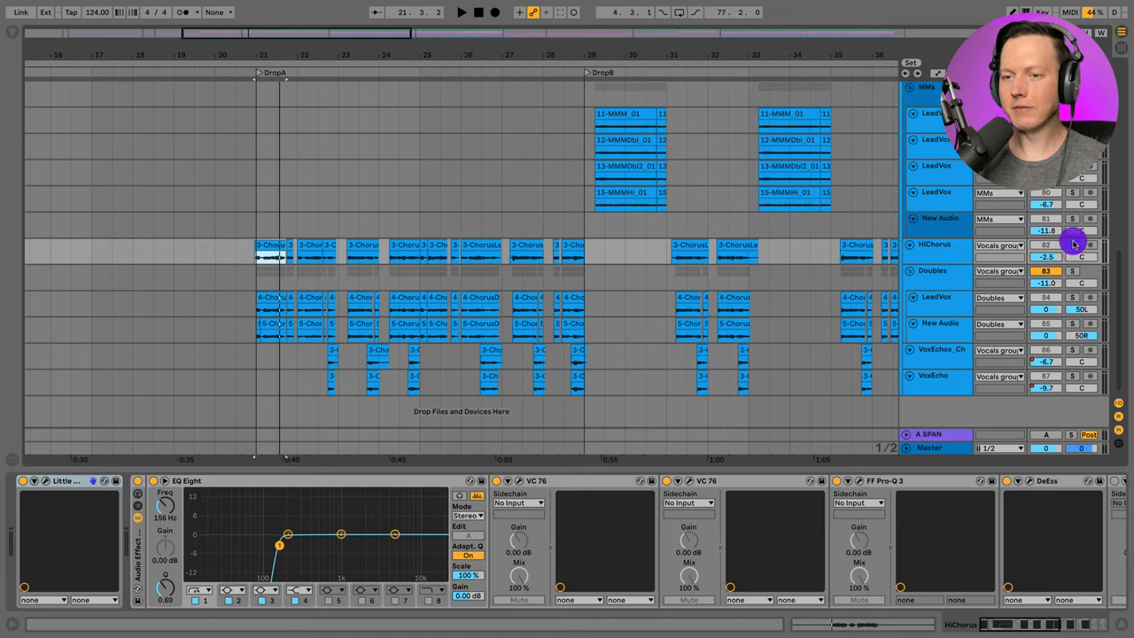
- Select the AllChorus vocal group and inspect a chorus lead clip's waveform
left_click(460, 11)
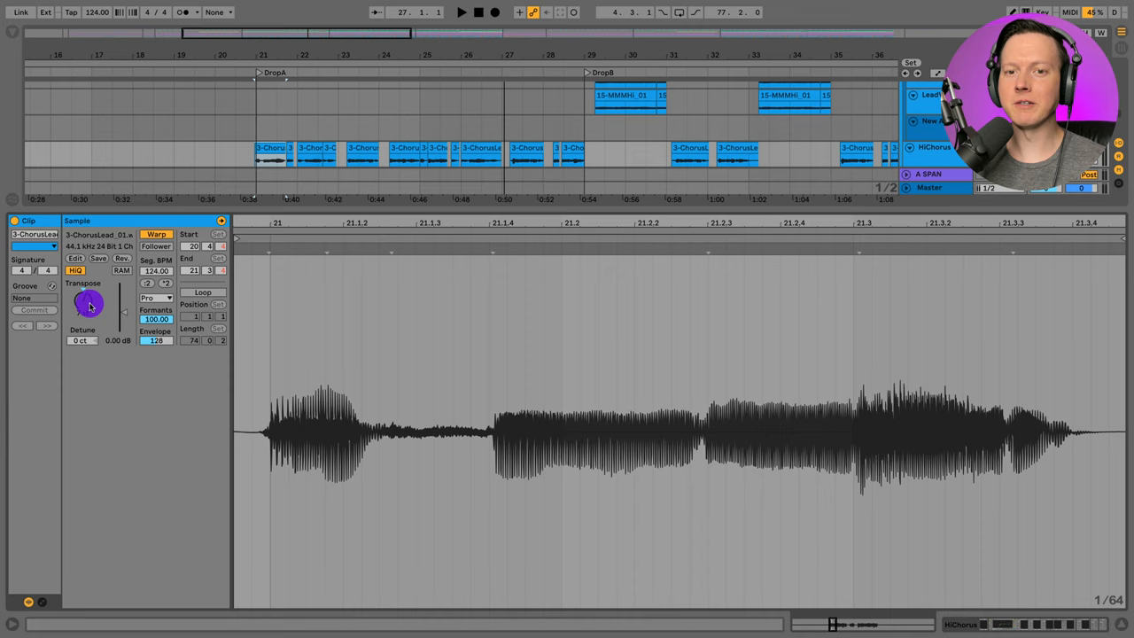
left_click_drag(89, 304, 89, 283)
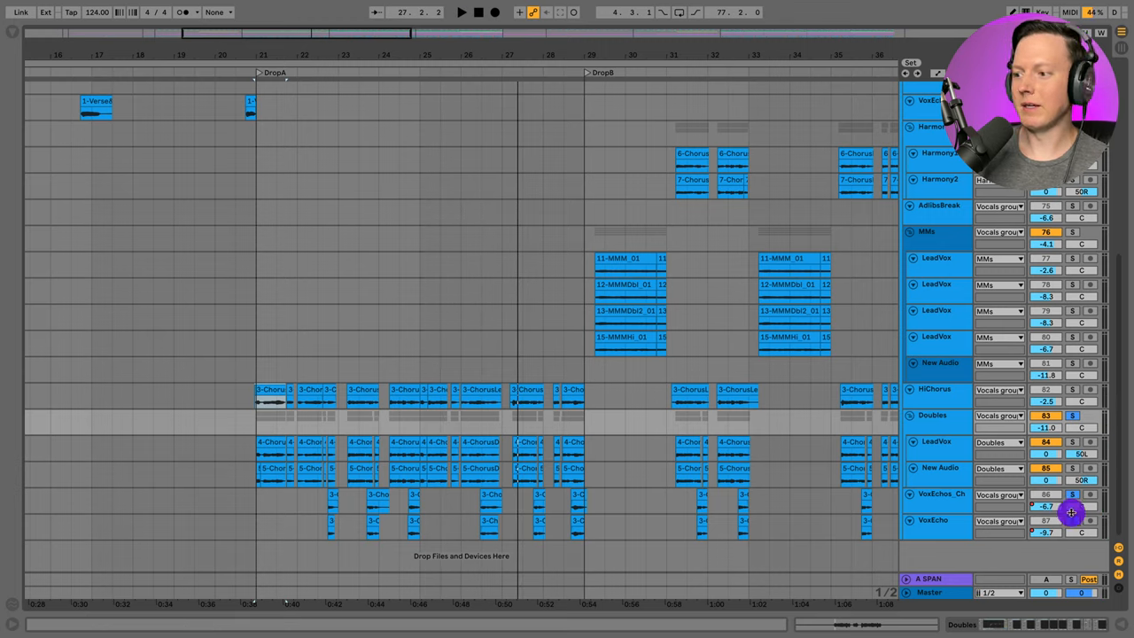
- Scroll the arrangement through the vocal tracks to the NMx group's Drop B clips
scroll("up", 3)
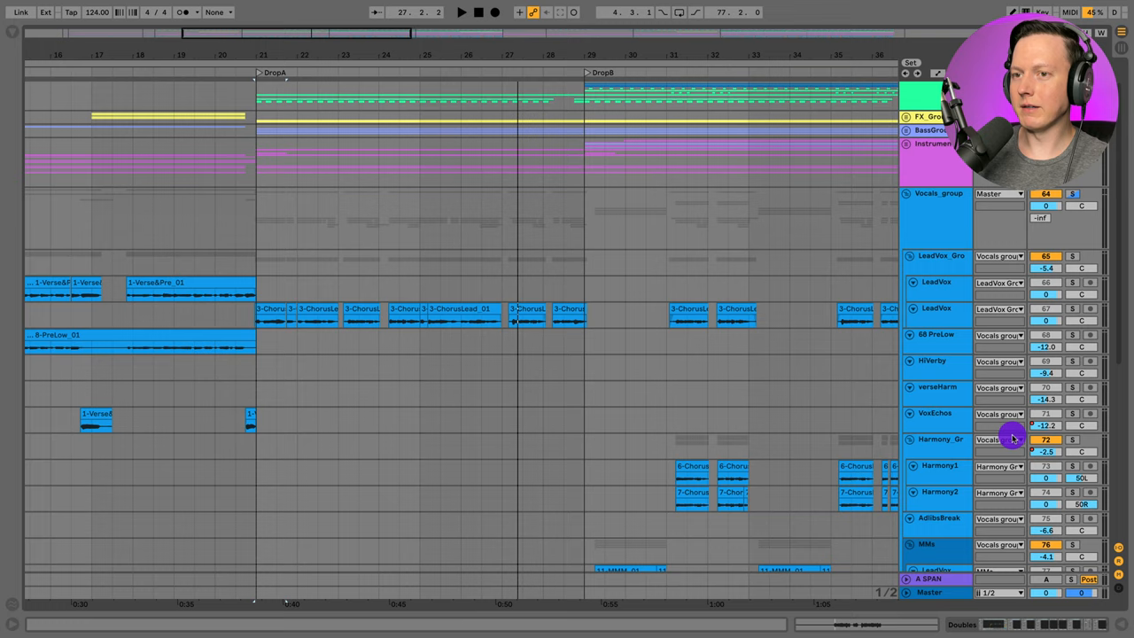
scroll("up", 3)
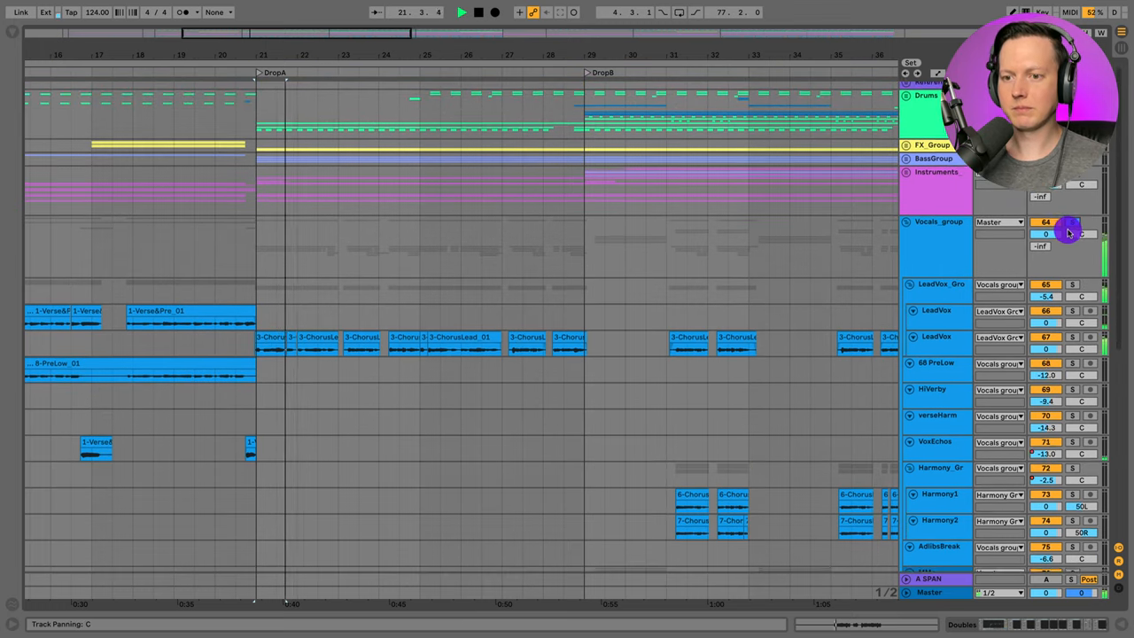
scroll("down", 3)
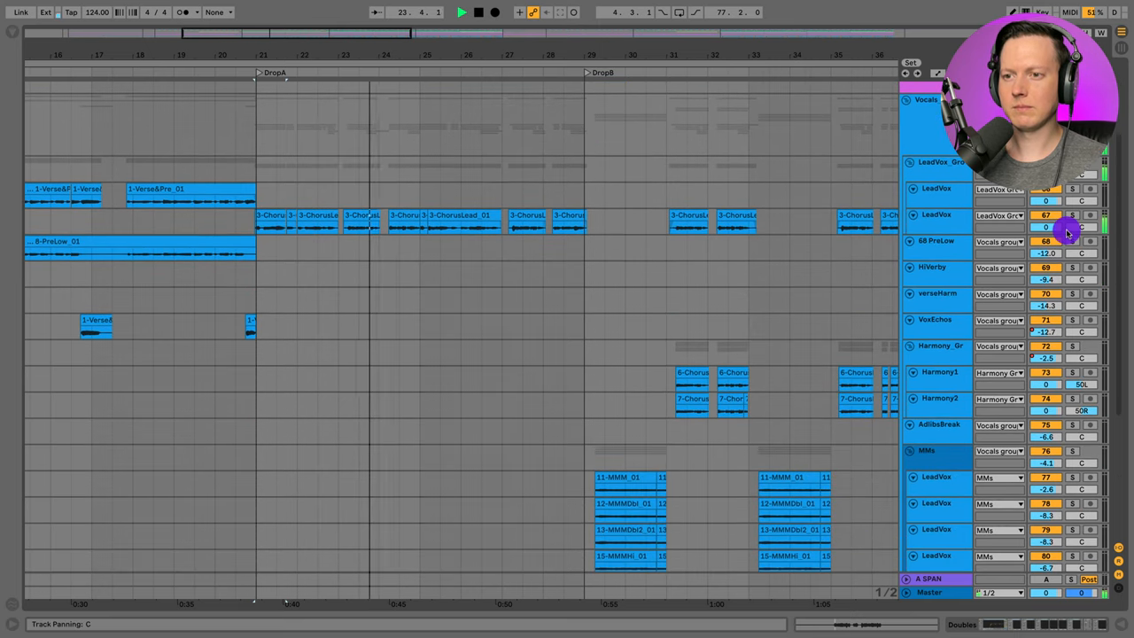
scroll("down", 3)
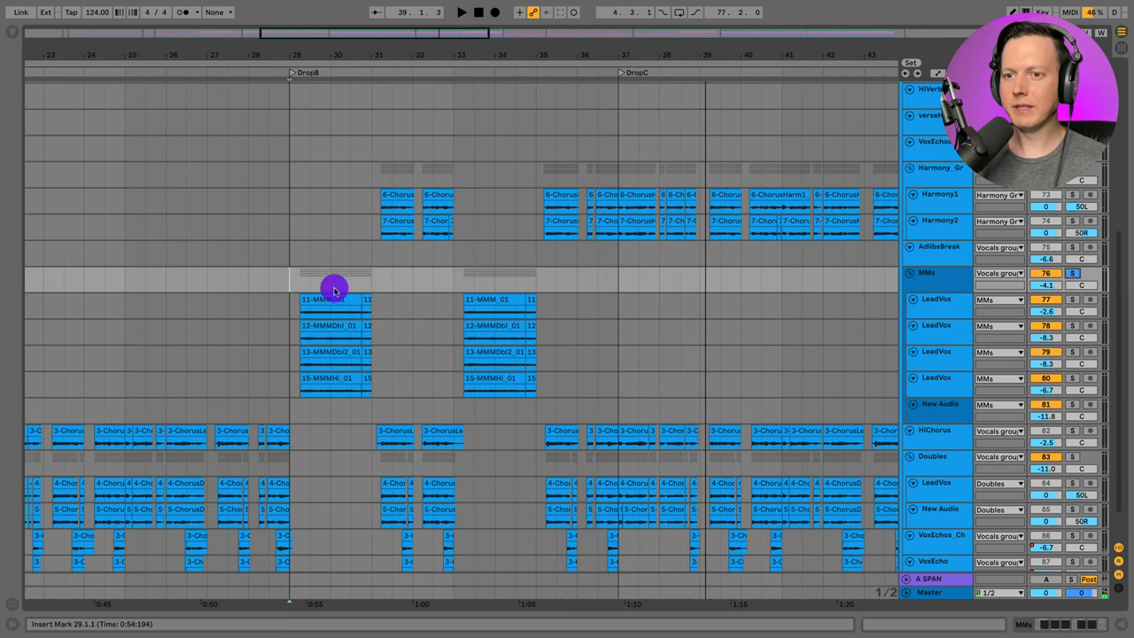
mouse_move(949, 308)
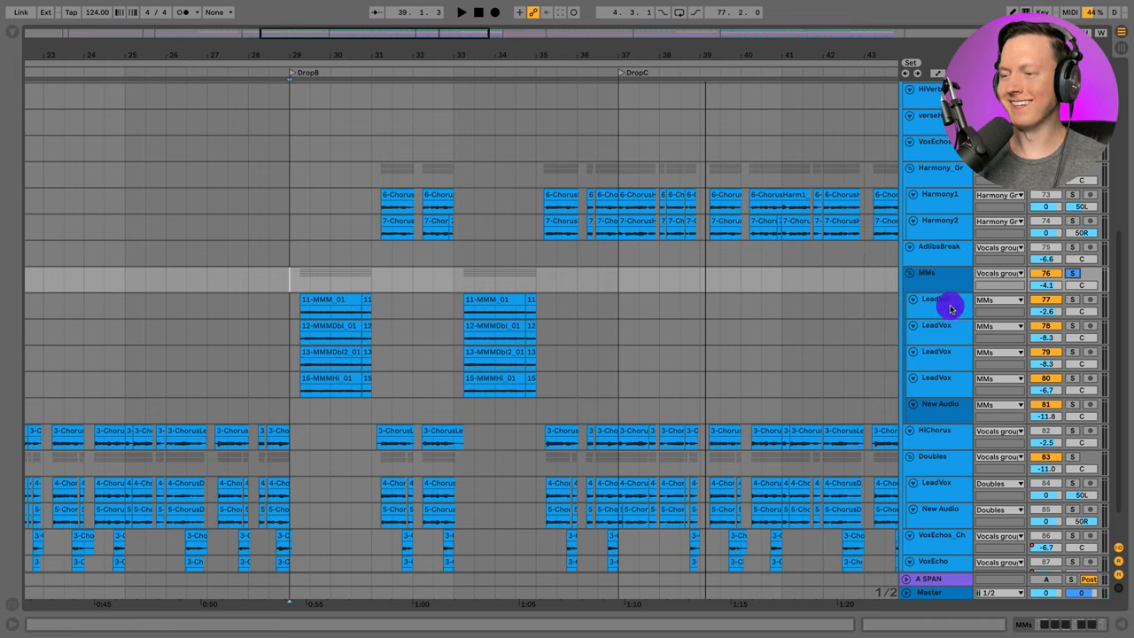
- Select the NMx lead vocal layers and start playback from Drop B
left_click(935, 378)
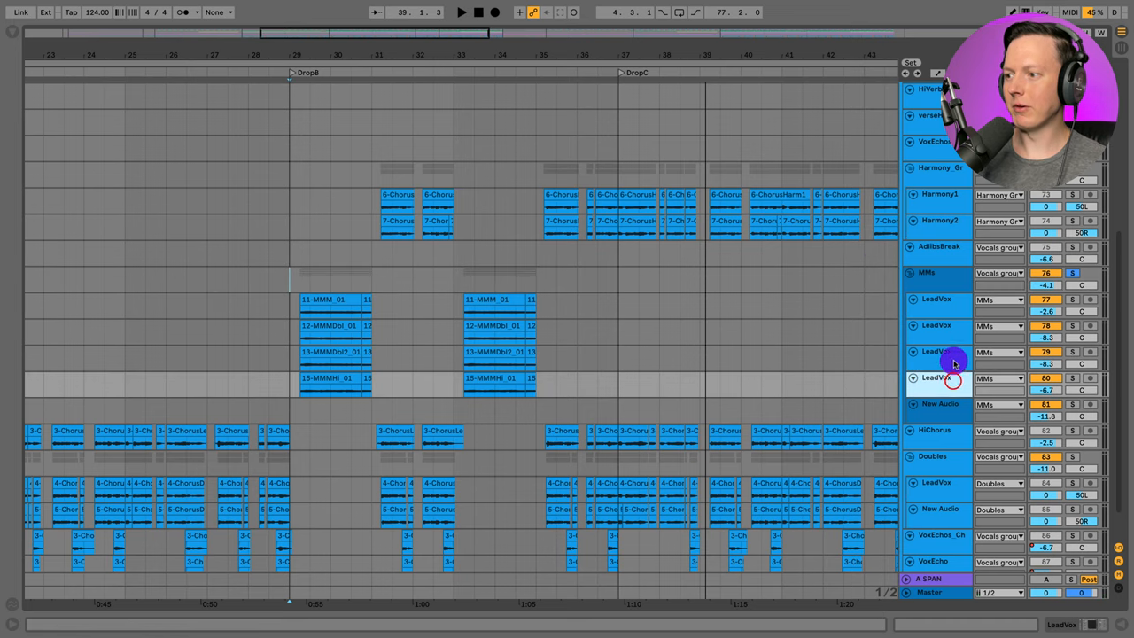
left_click(1072, 379)
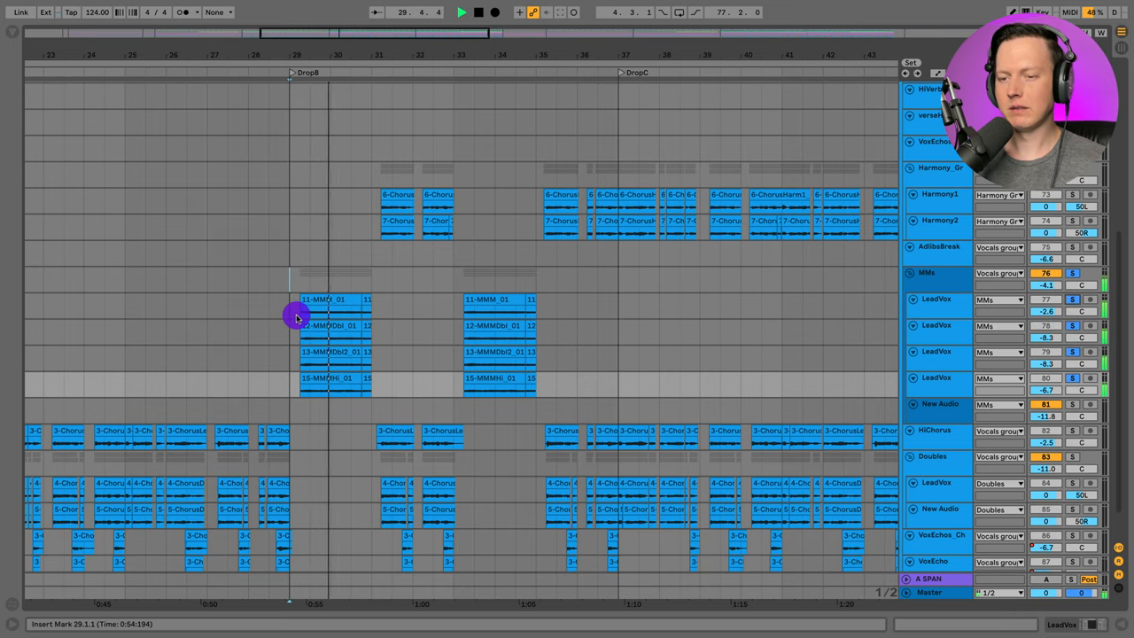
left_click(351, 326)
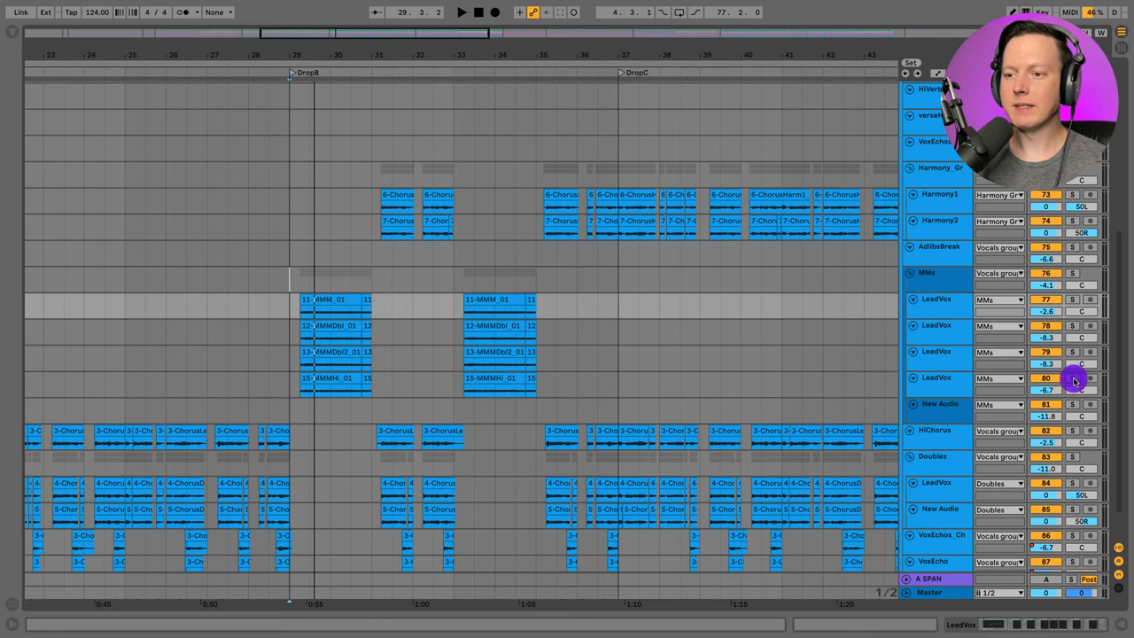
- Solo individual NMx lead vocal layers while Drop B plays
left_click(461, 10)
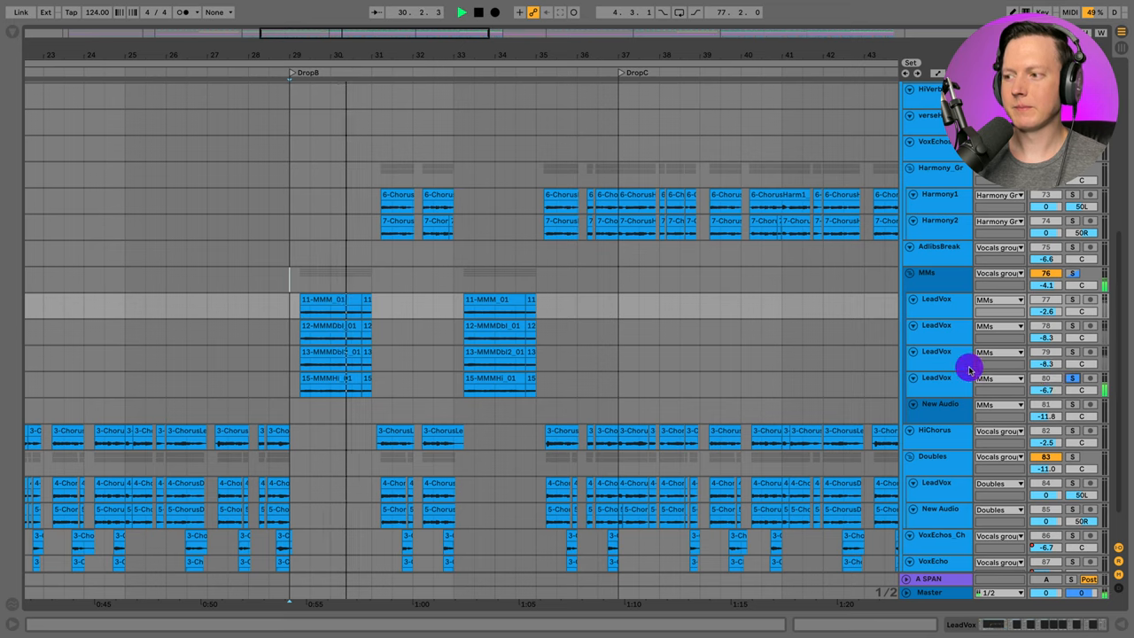
left_click(1071, 377)
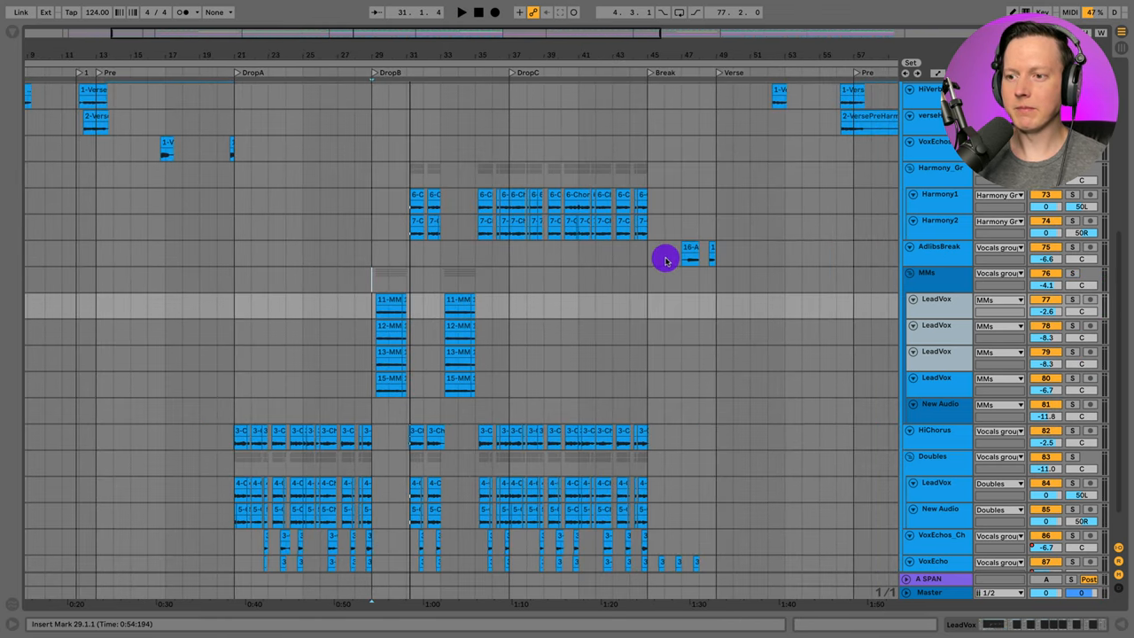
- Scroll the arrangement to the NMx group track and reveal its effect chain
scroll("down", 3)
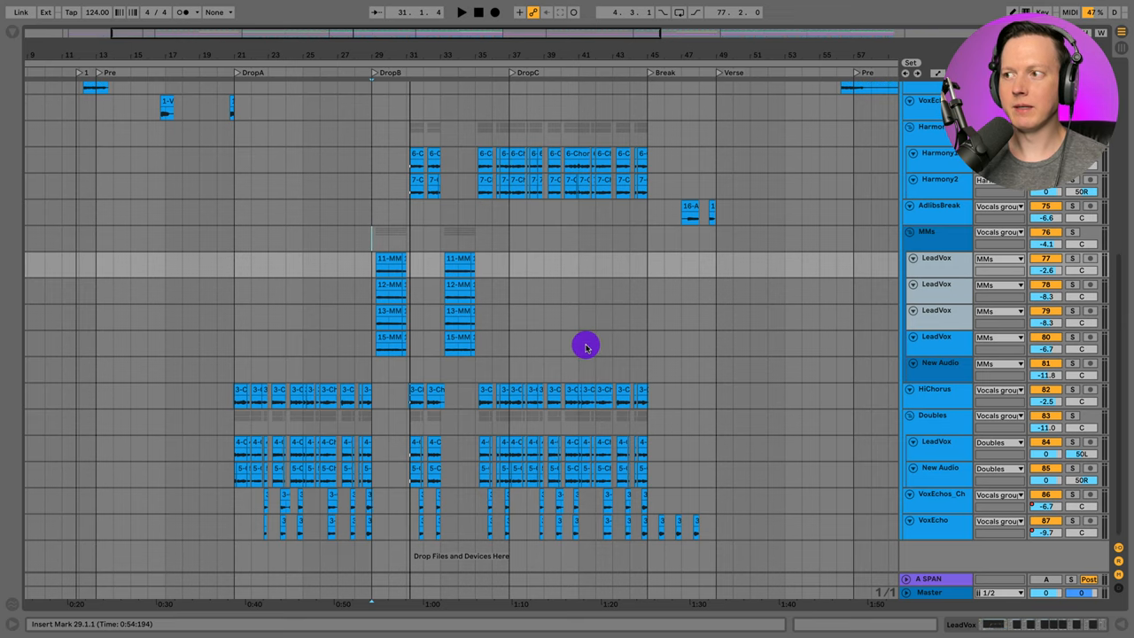
scroll("up", 3)
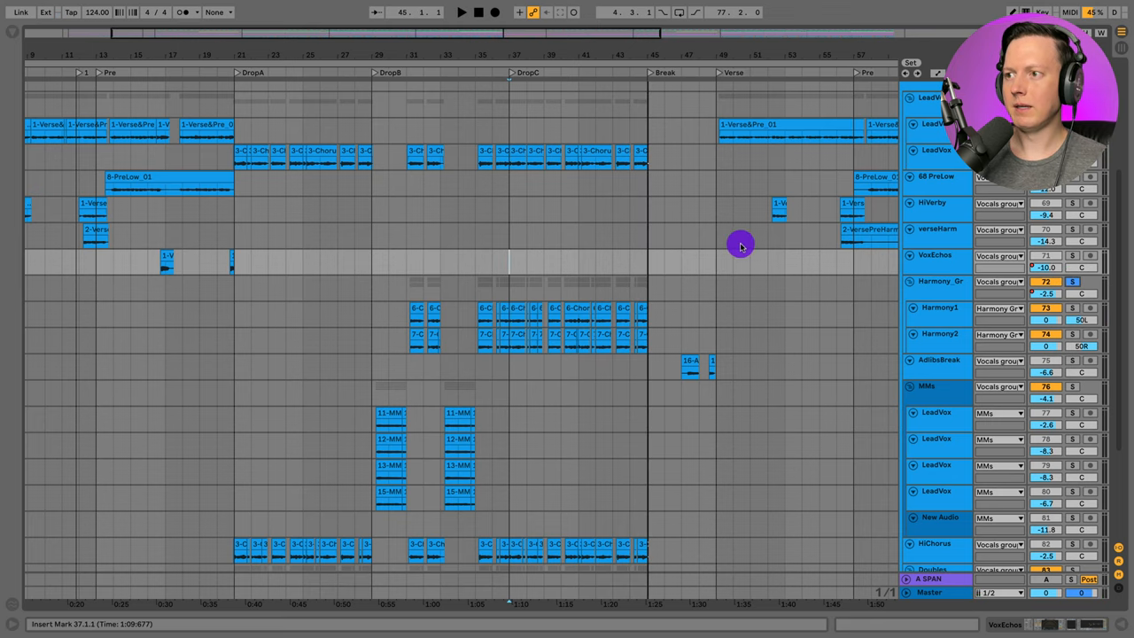
scroll("right", 3)
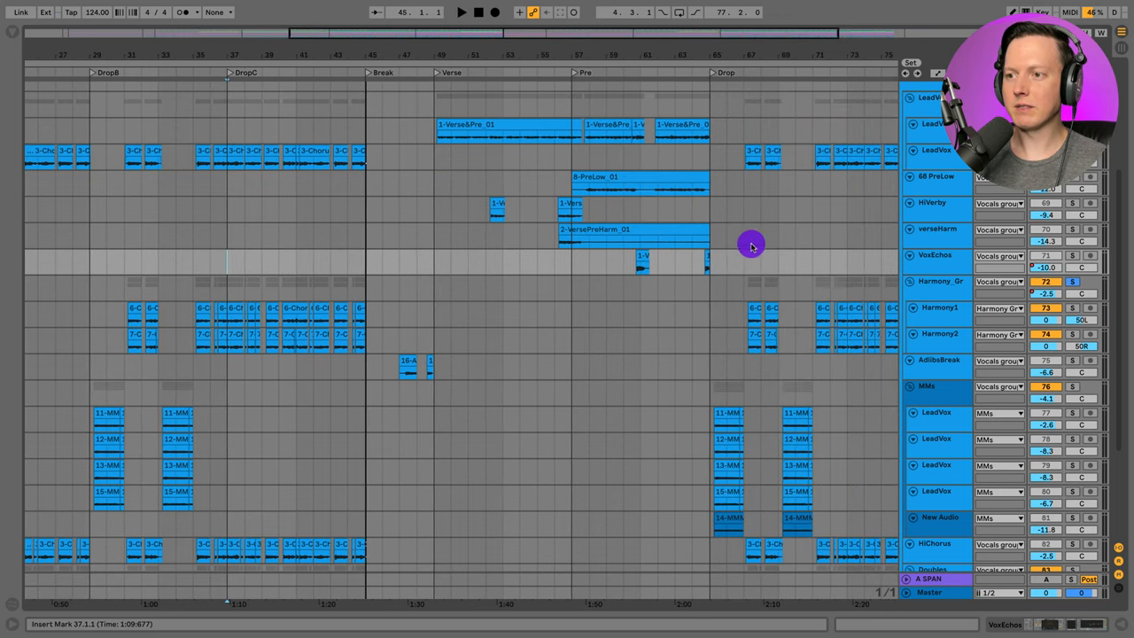
mouse_move(565, 257)
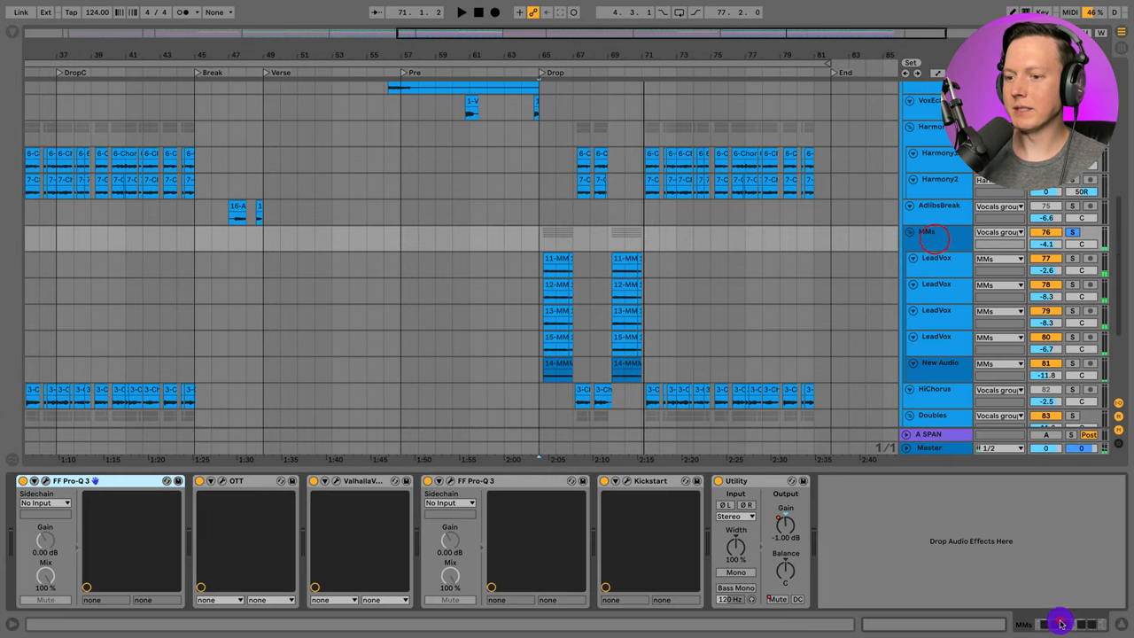
- Show the LeadVox track's devices, then return to the NMx group's chain
left_click(936, 259)
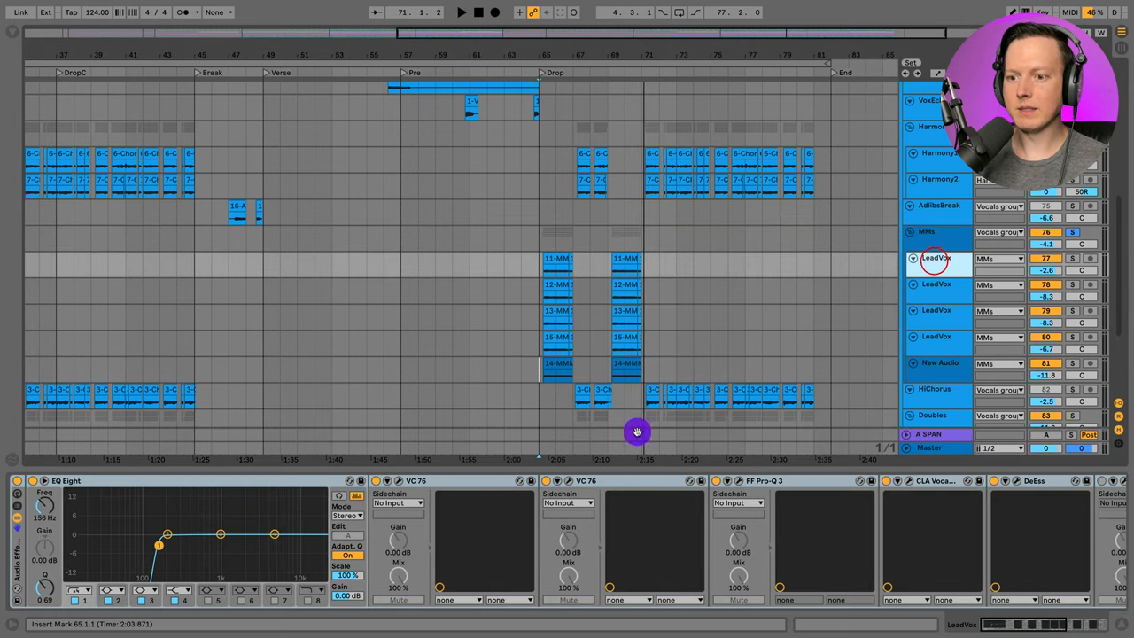
left_click(935, 259)
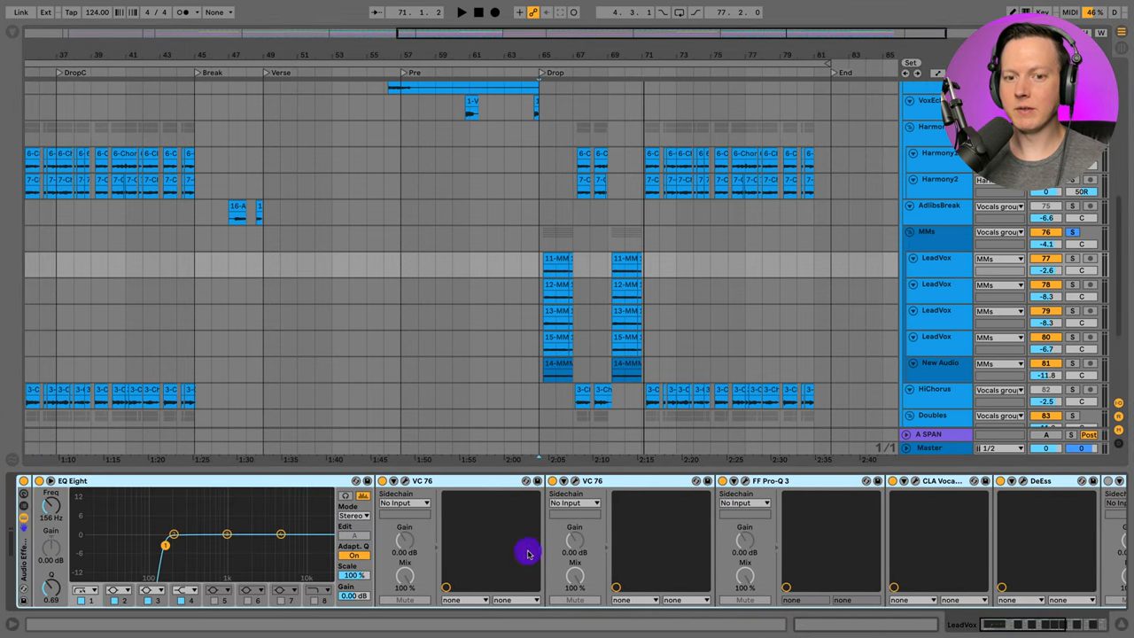
scroll("right", 3)
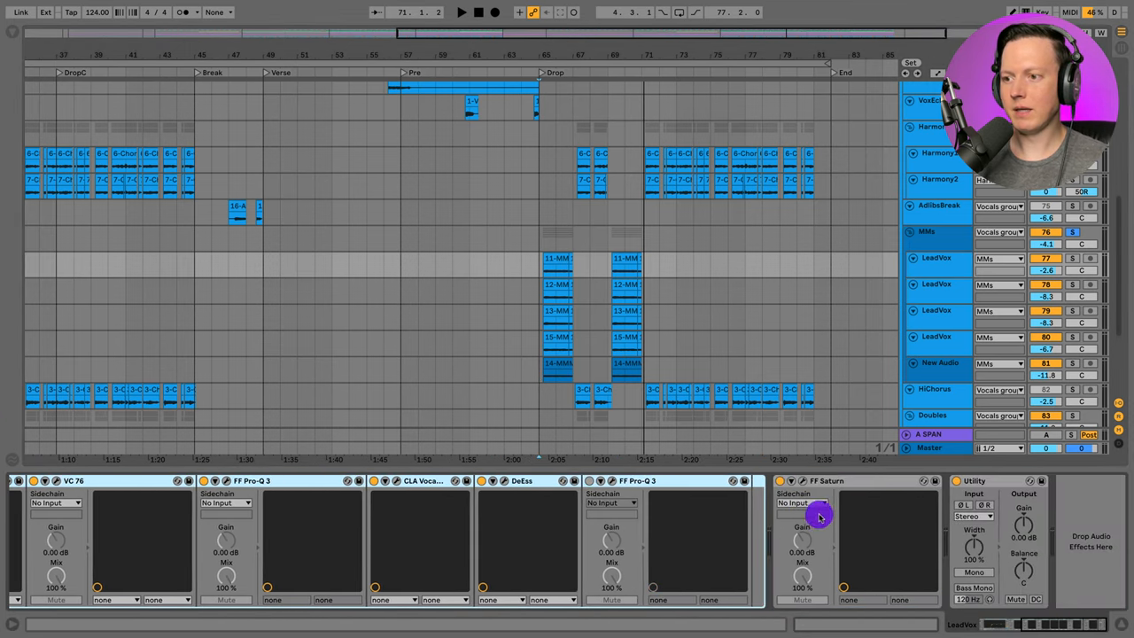
left_click(928, 230)
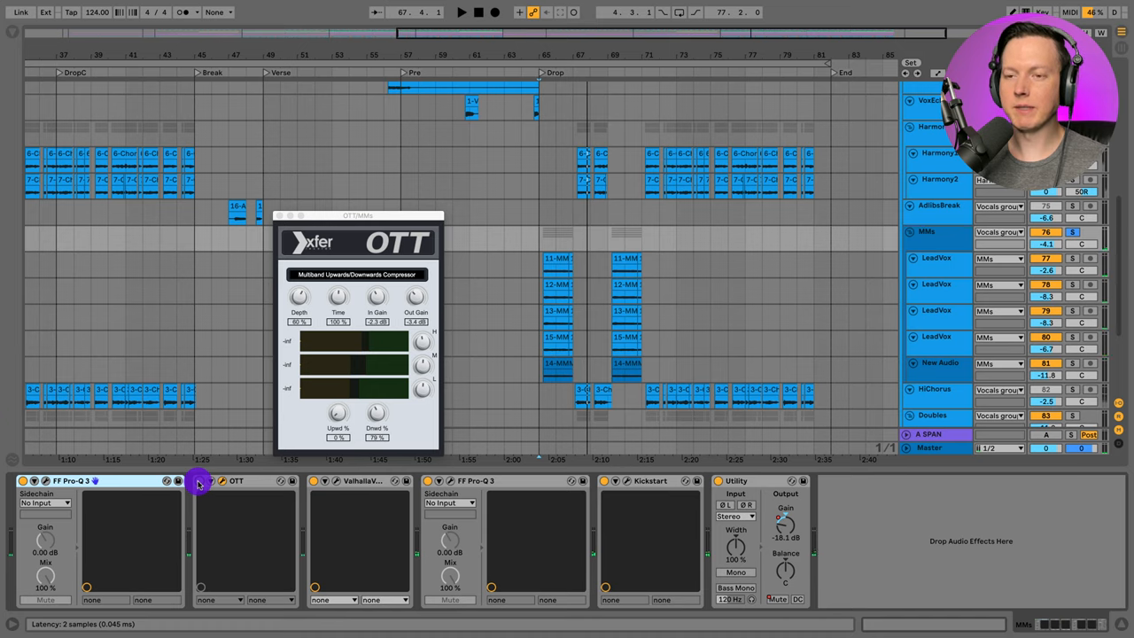
- Inspect the NMx group's OTT and Kickstart plugin windows, repositioning Kickstart
left_click(461, 11)
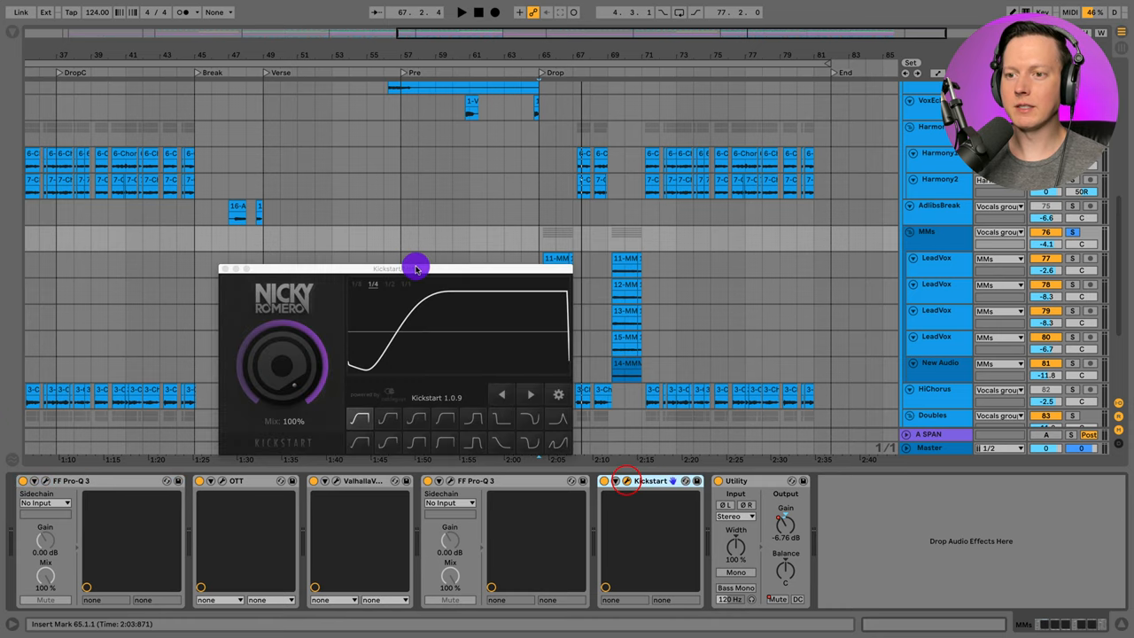
left_click_drag(416, 269, 406, 193)
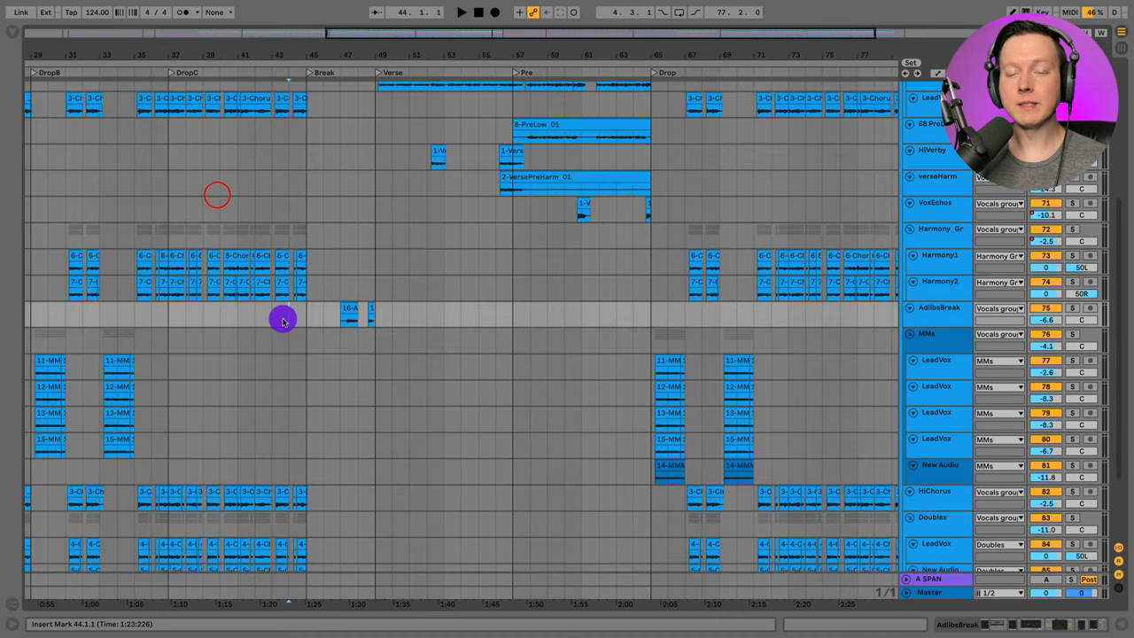
mouse_move(858, 326)
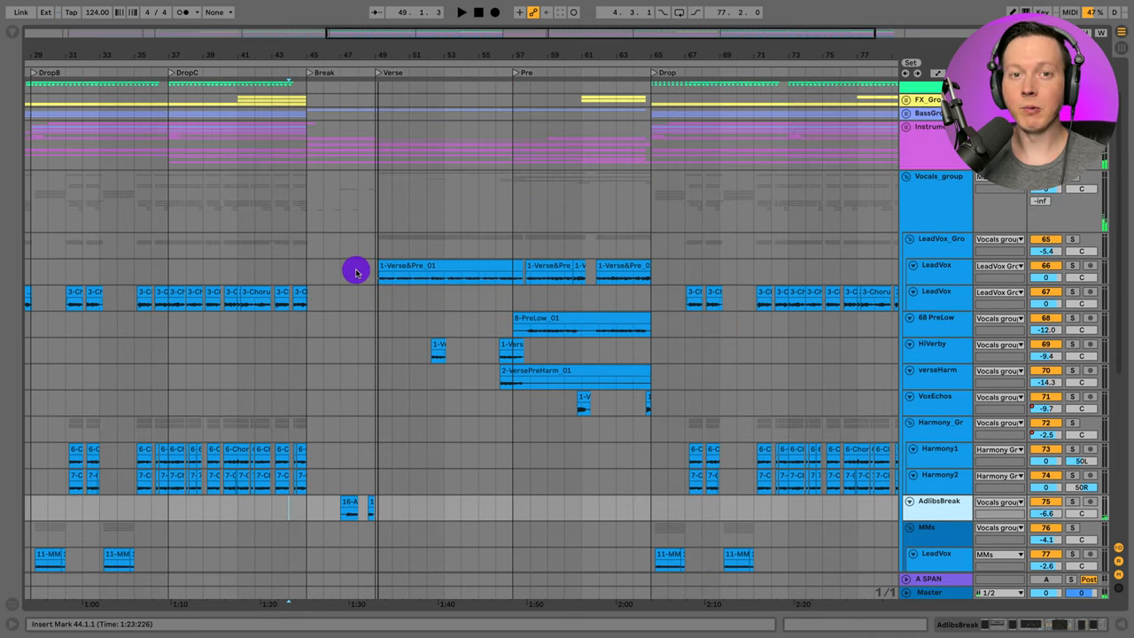
- Scroll the arrangement down to the Break section's AdlibsBreak and VoxEcho tracks
scroll("down", 3)
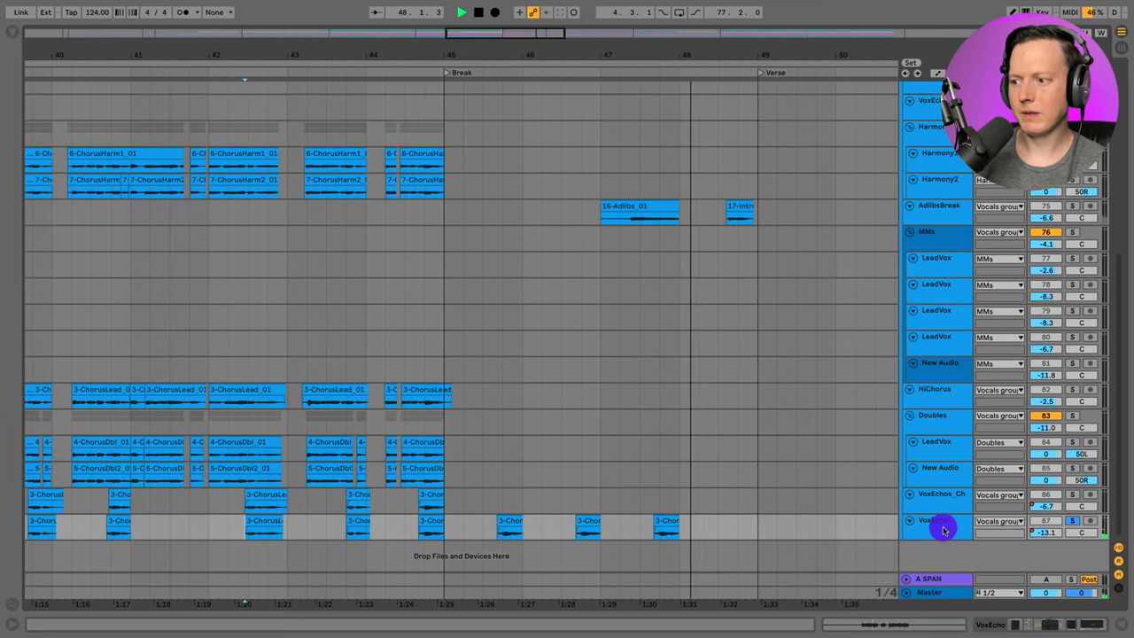
- Select the AdlibsBreak track and show its Little AlterBoy plugin window
left_click(942, 528)
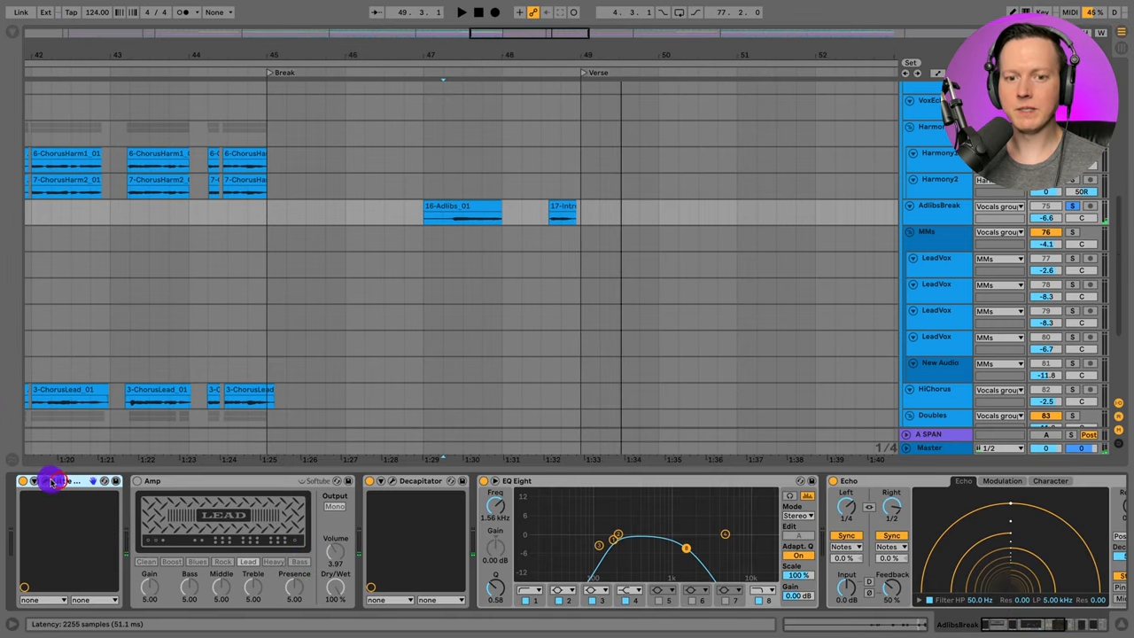
left_click(50, 480)
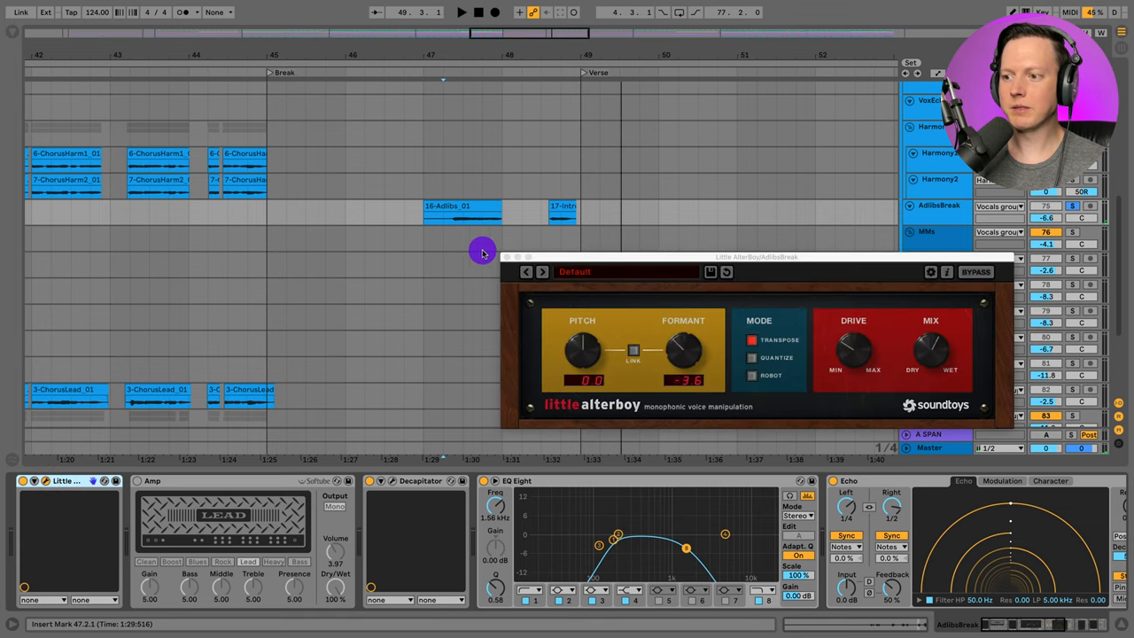
mouse_move(462, 255)
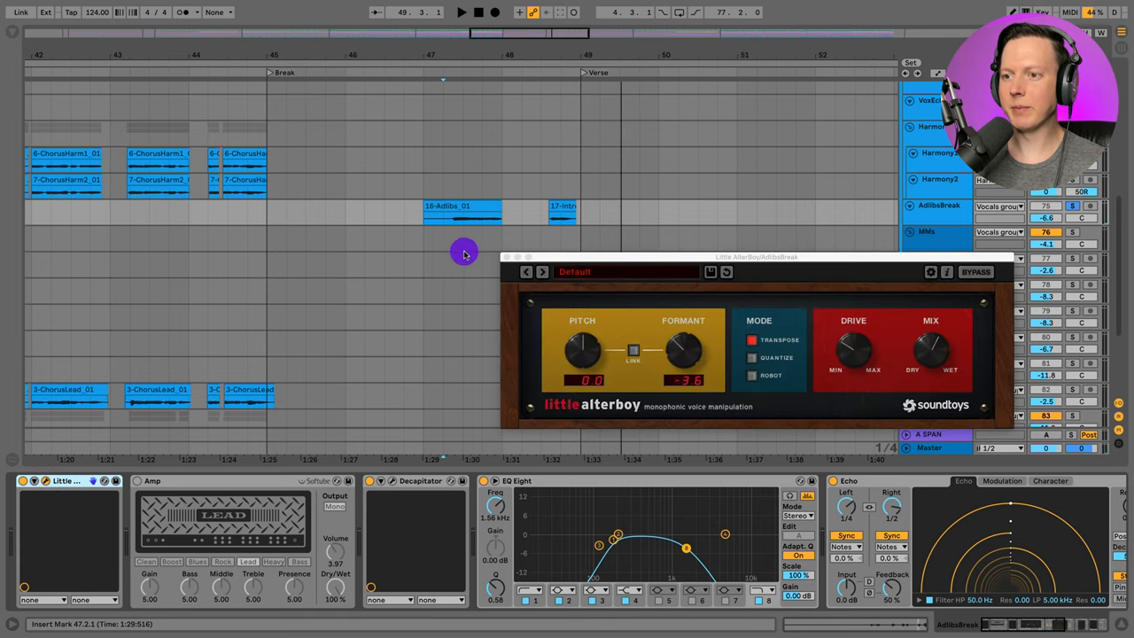